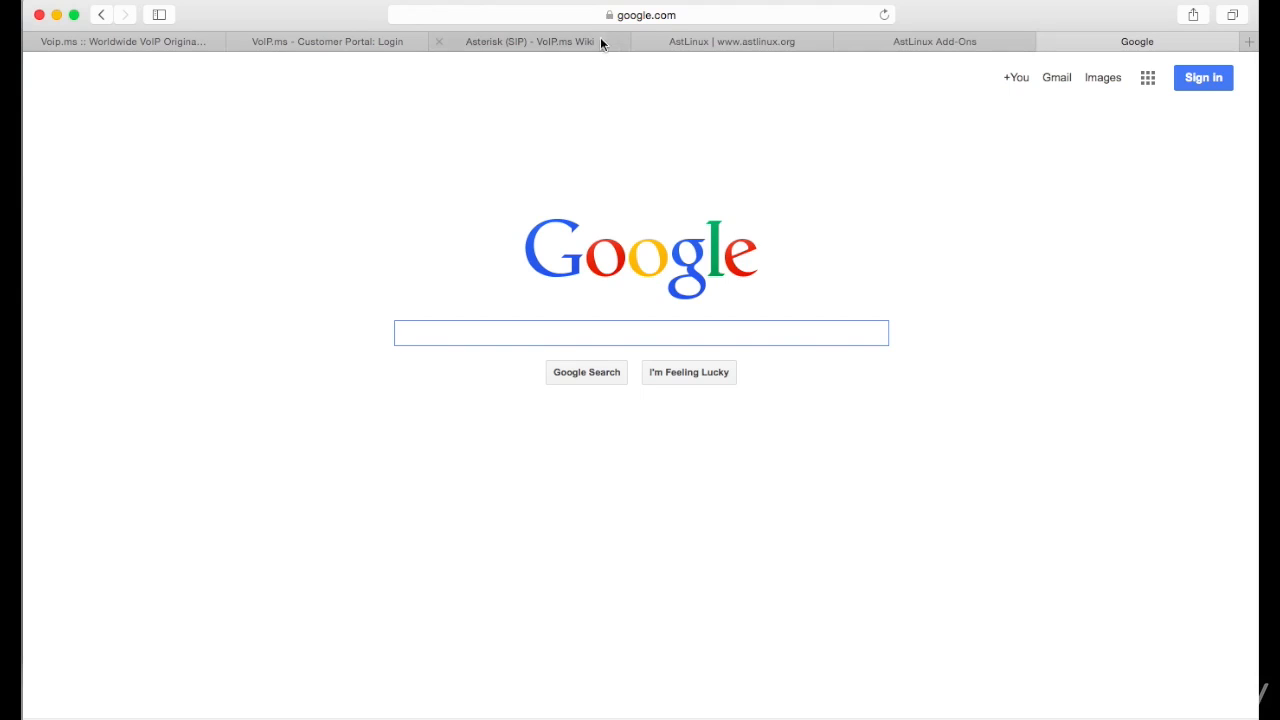
type("h")
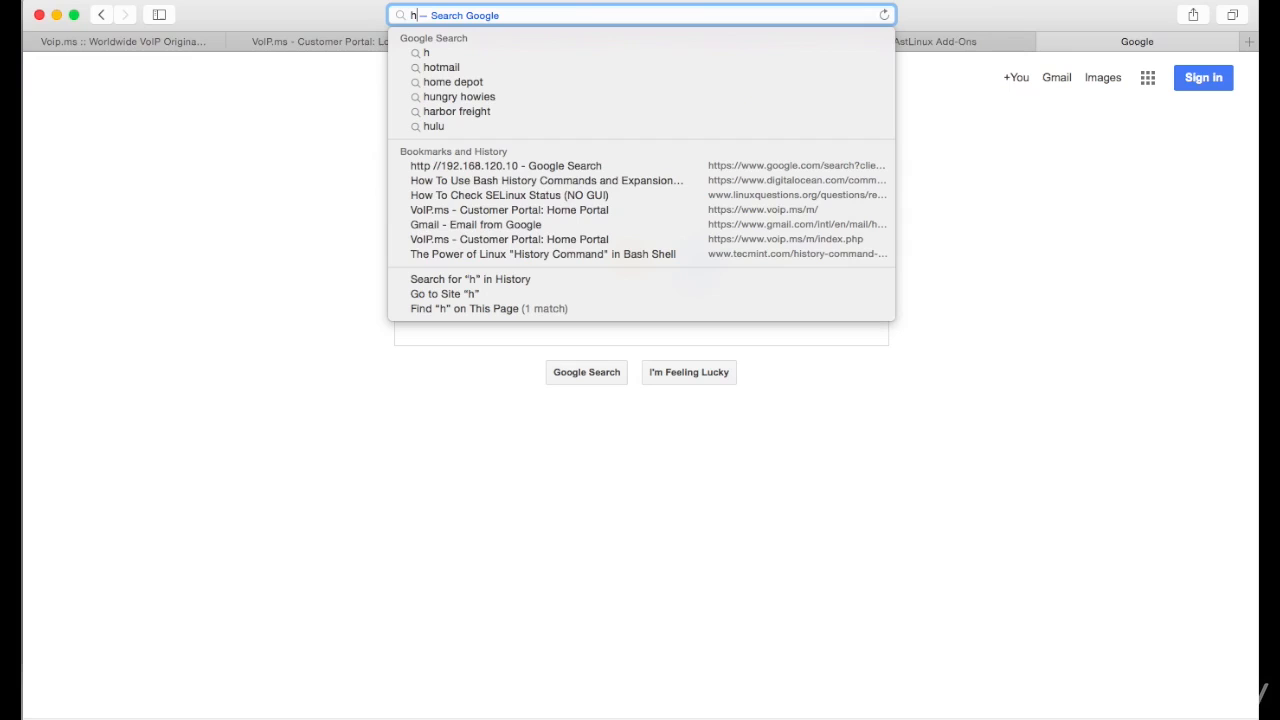
type("ttps://")
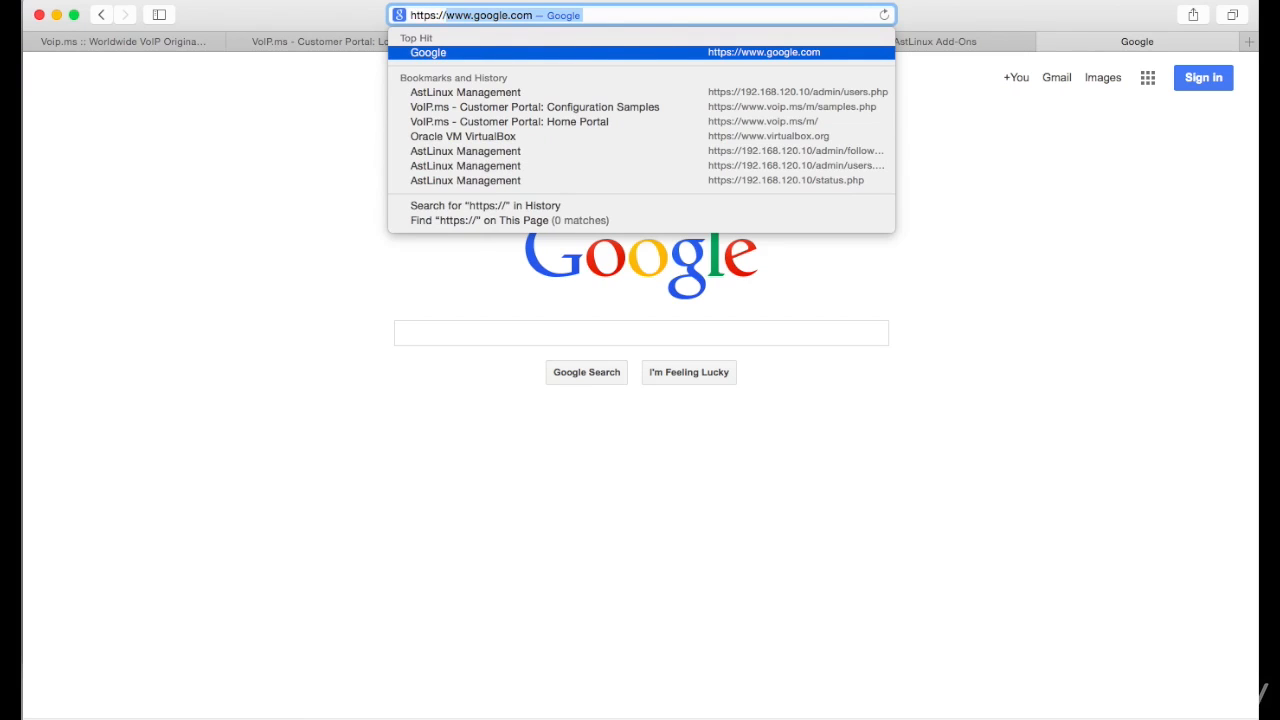
type("192.168.120.10")
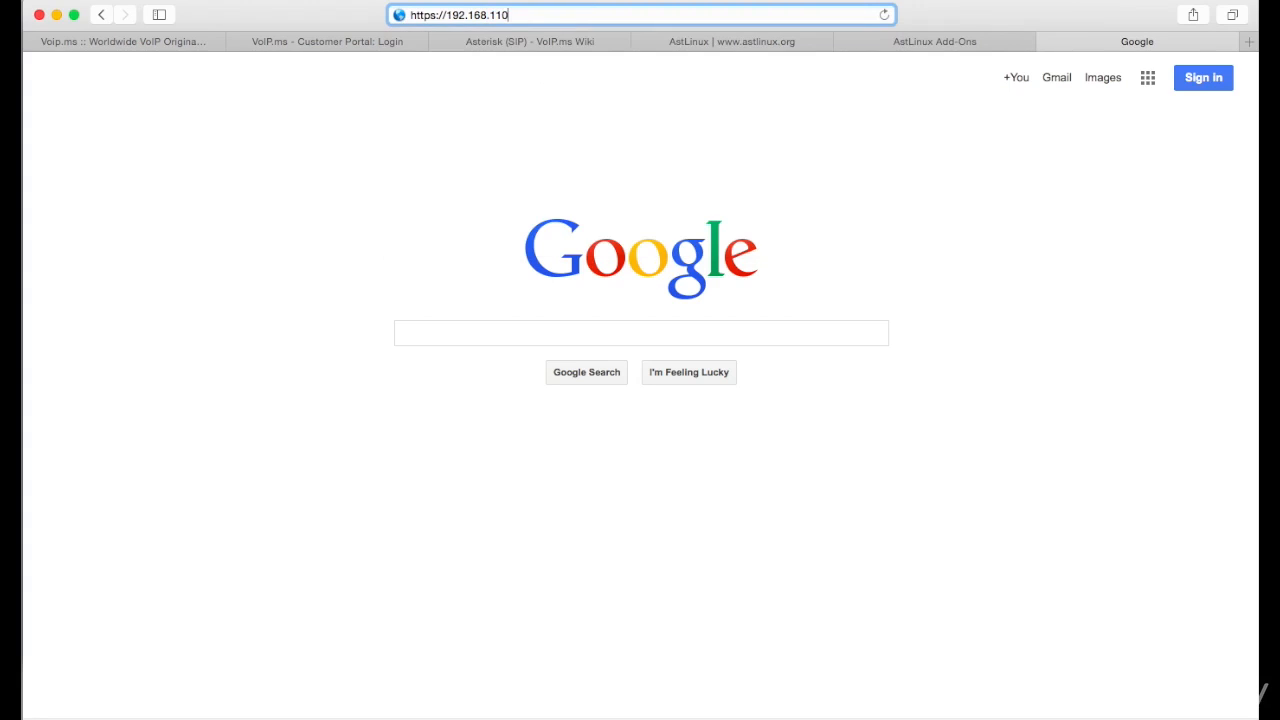
type(".2")
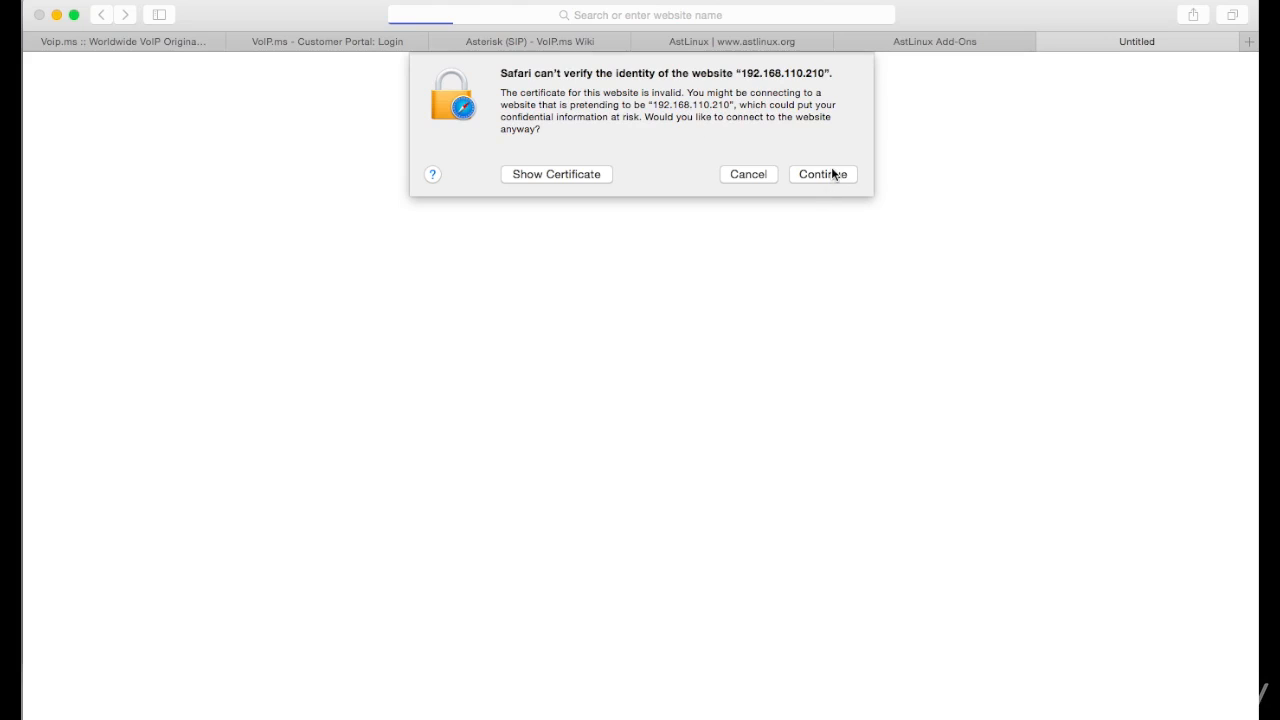
left_click(822, 174)
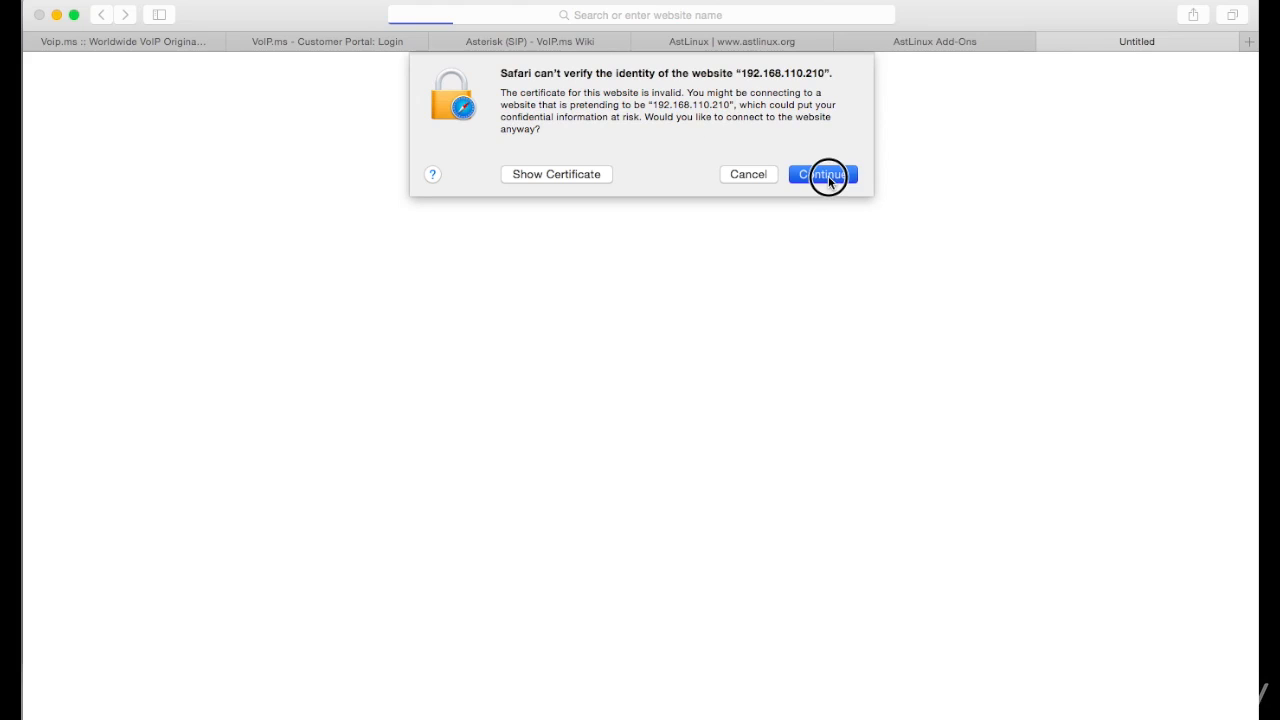
Confirm the connection so the PBX Status page loads with its No Persistent File Storage notice.
left_click(822, 174)
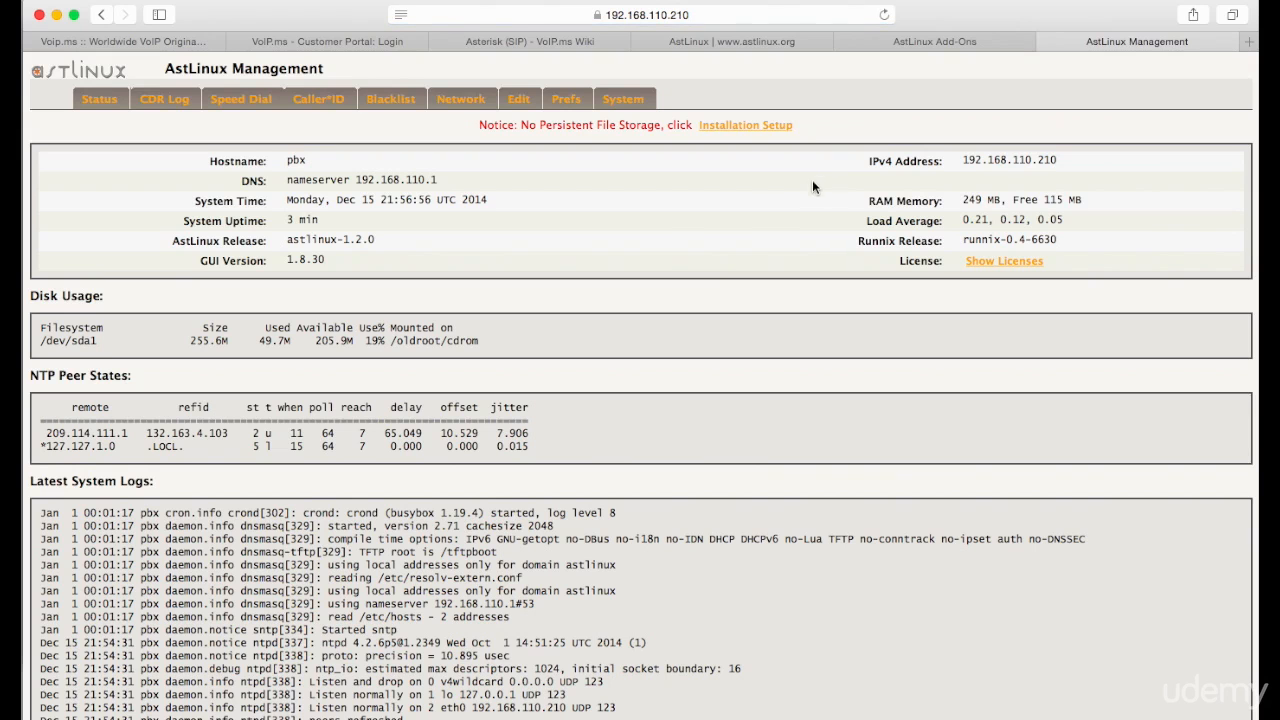
mouse_move(680, 256)
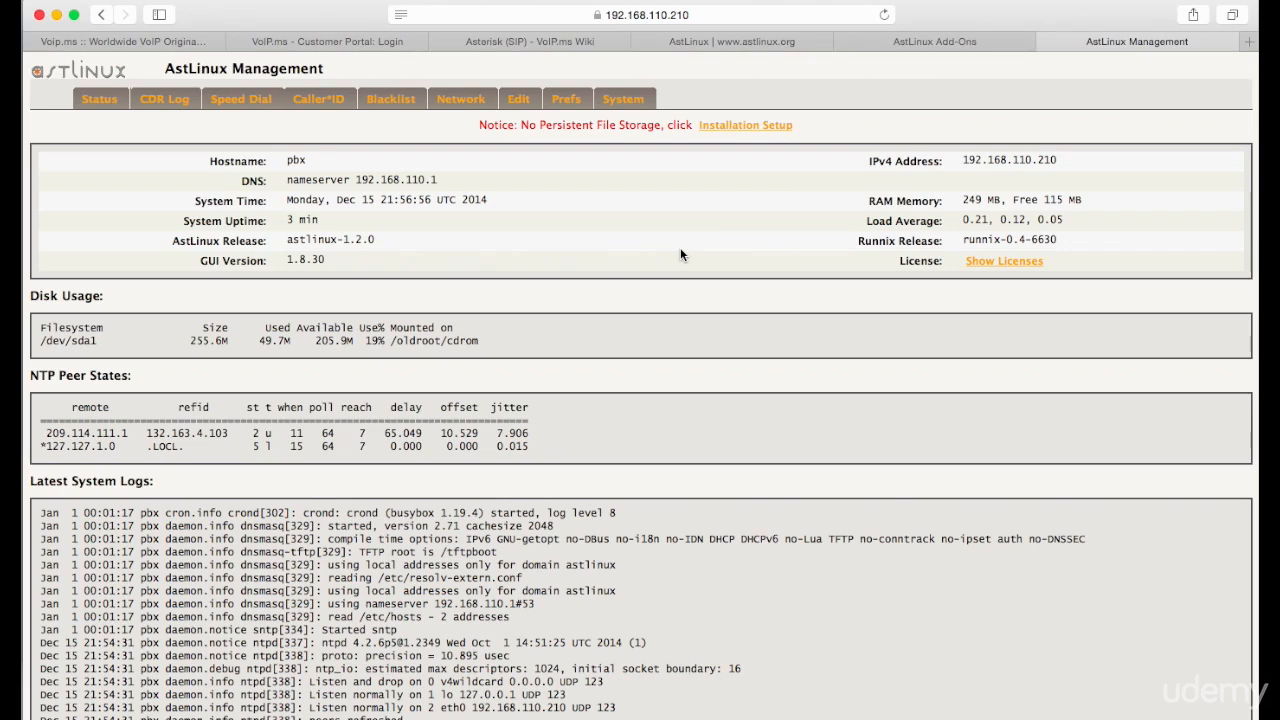
mouse_move(608, 270)
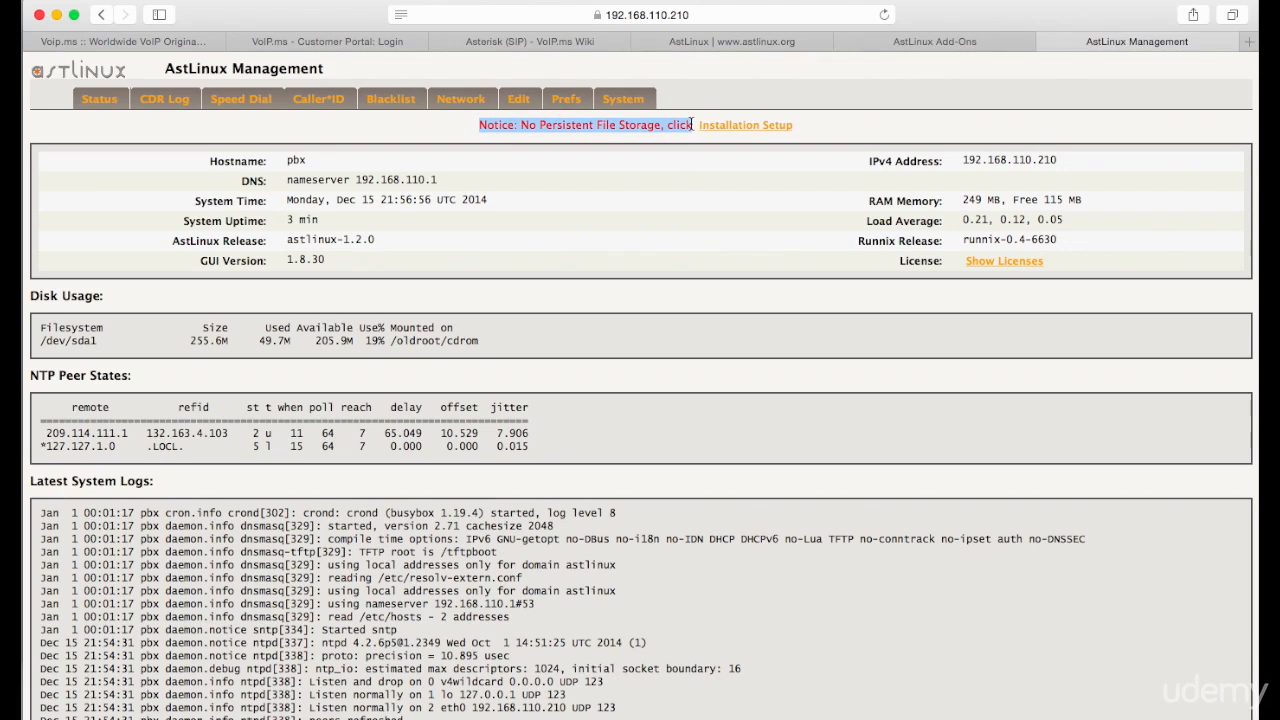
mouse_move(728, 138)
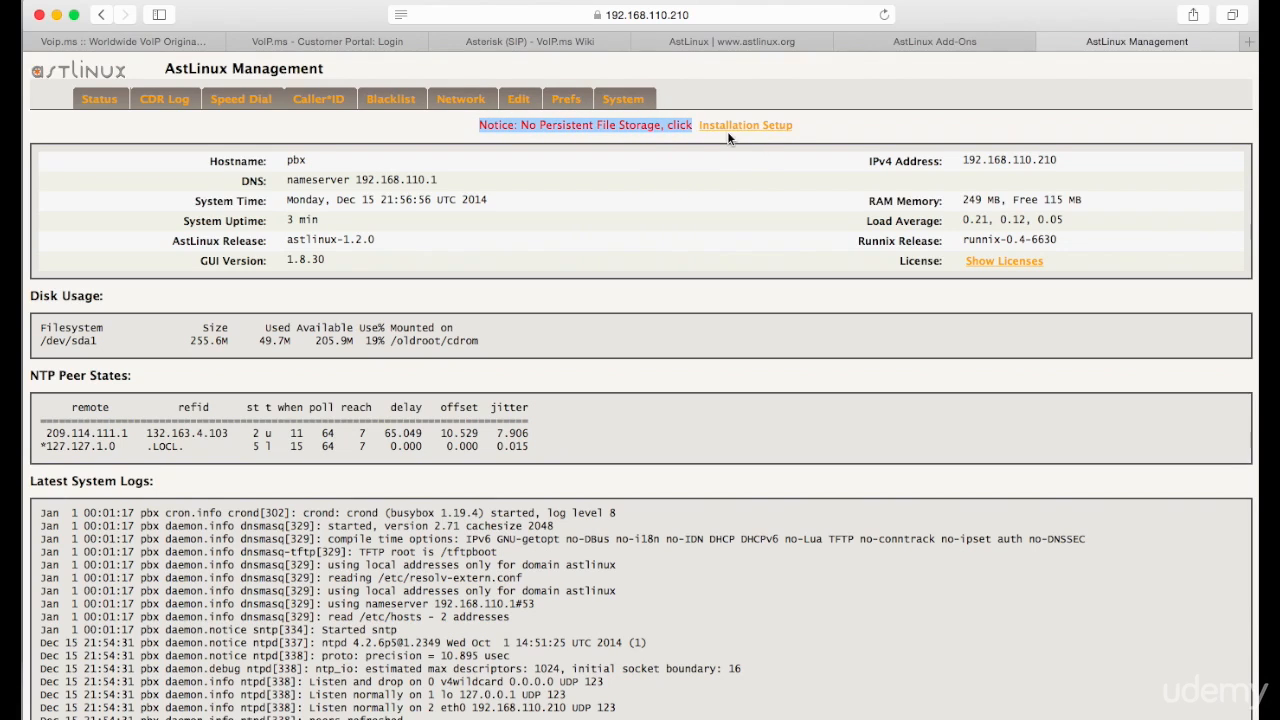
mouse_move(714, 132)
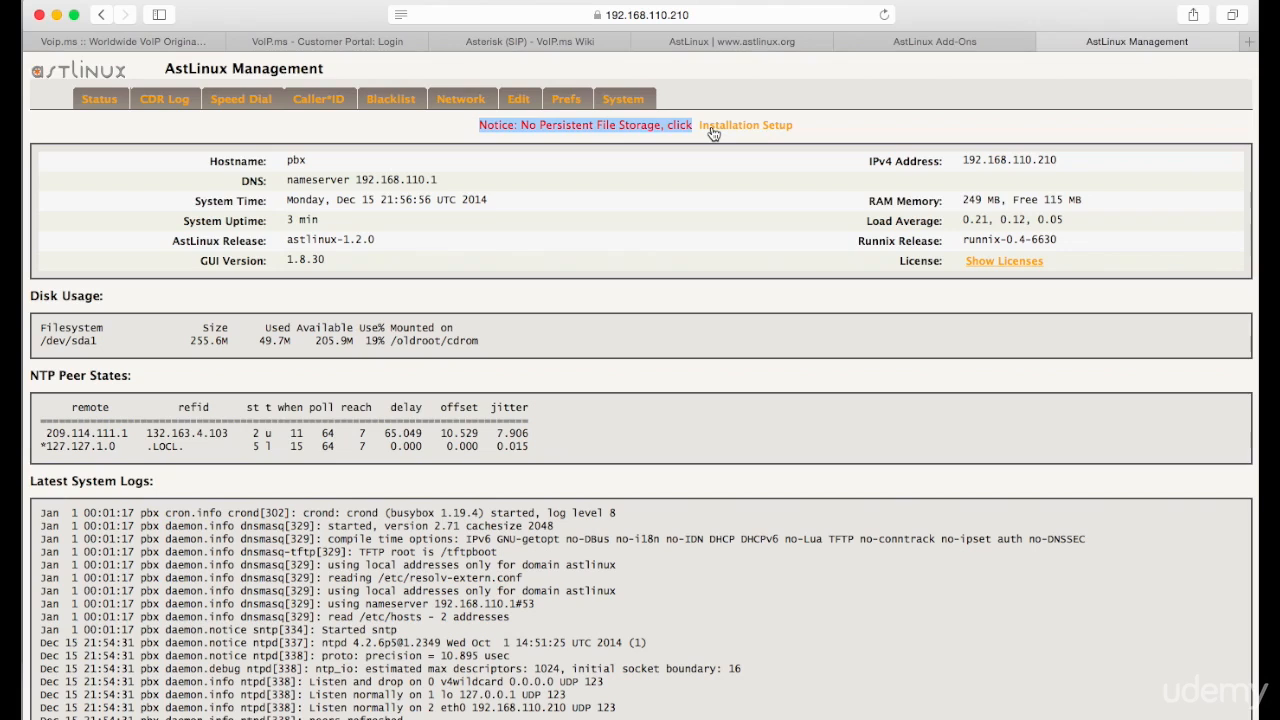
mouse_move(810, 128)
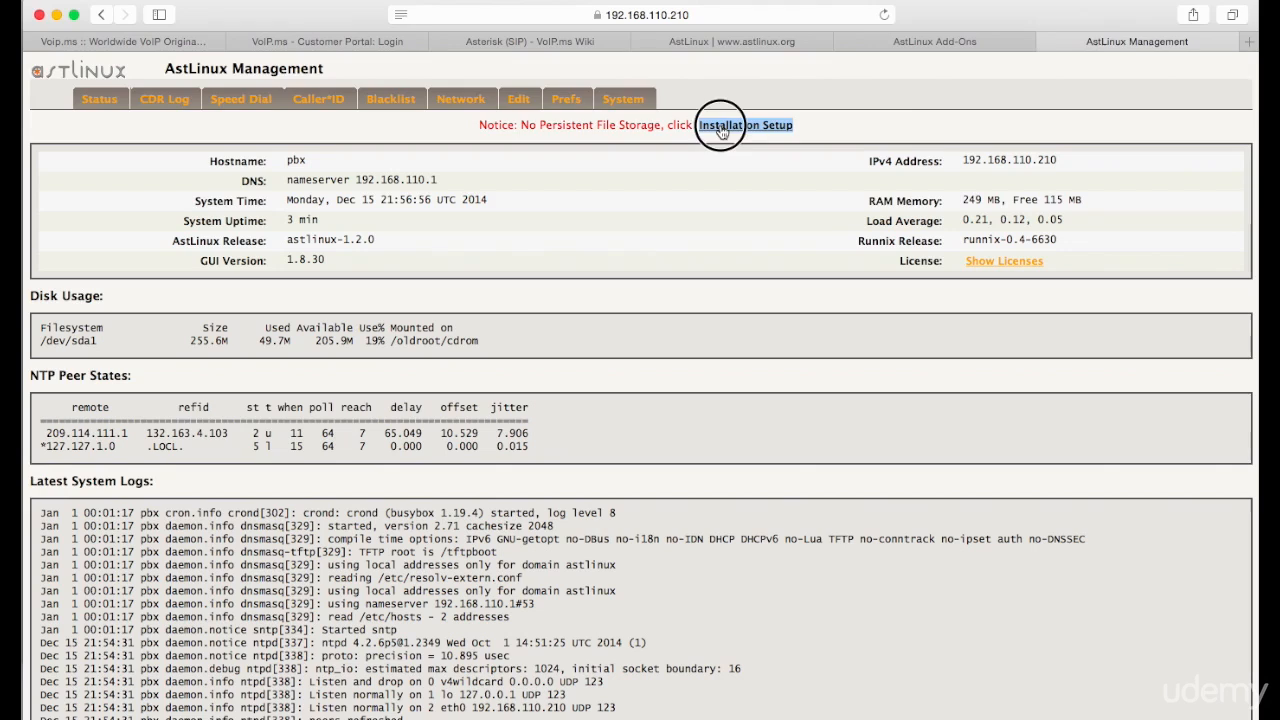
left_click(744, 124)
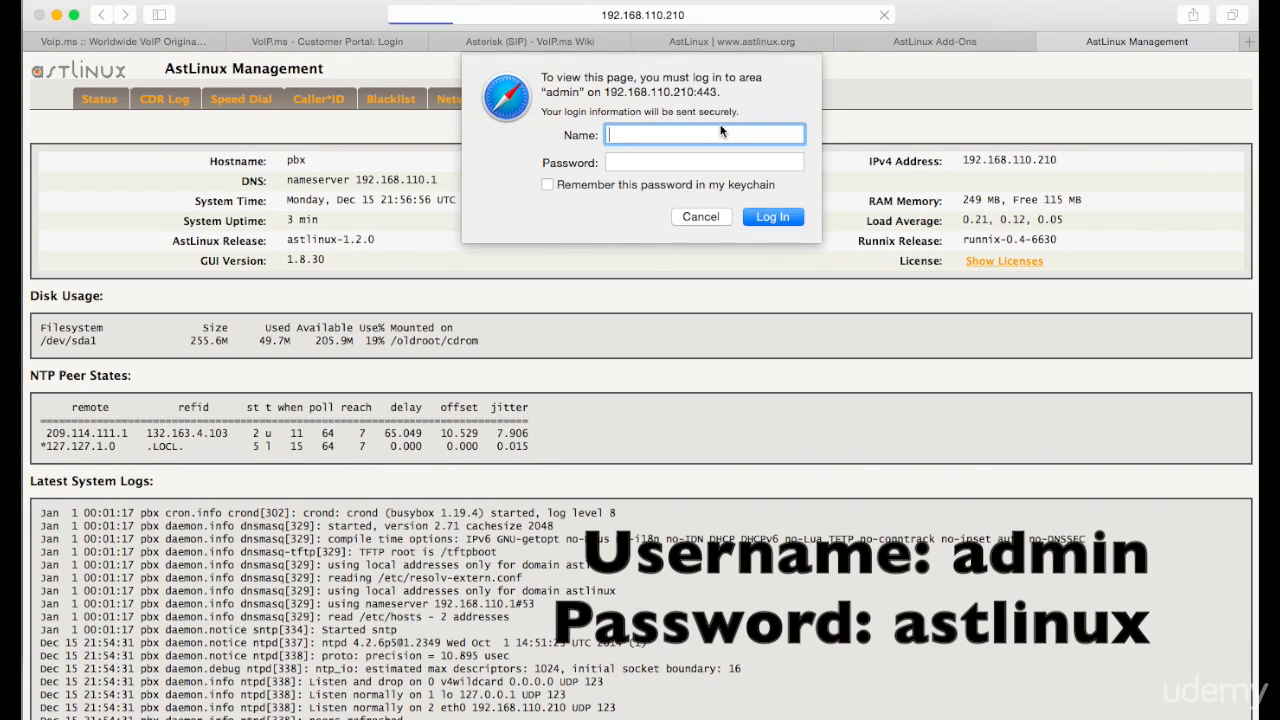
type("admin")
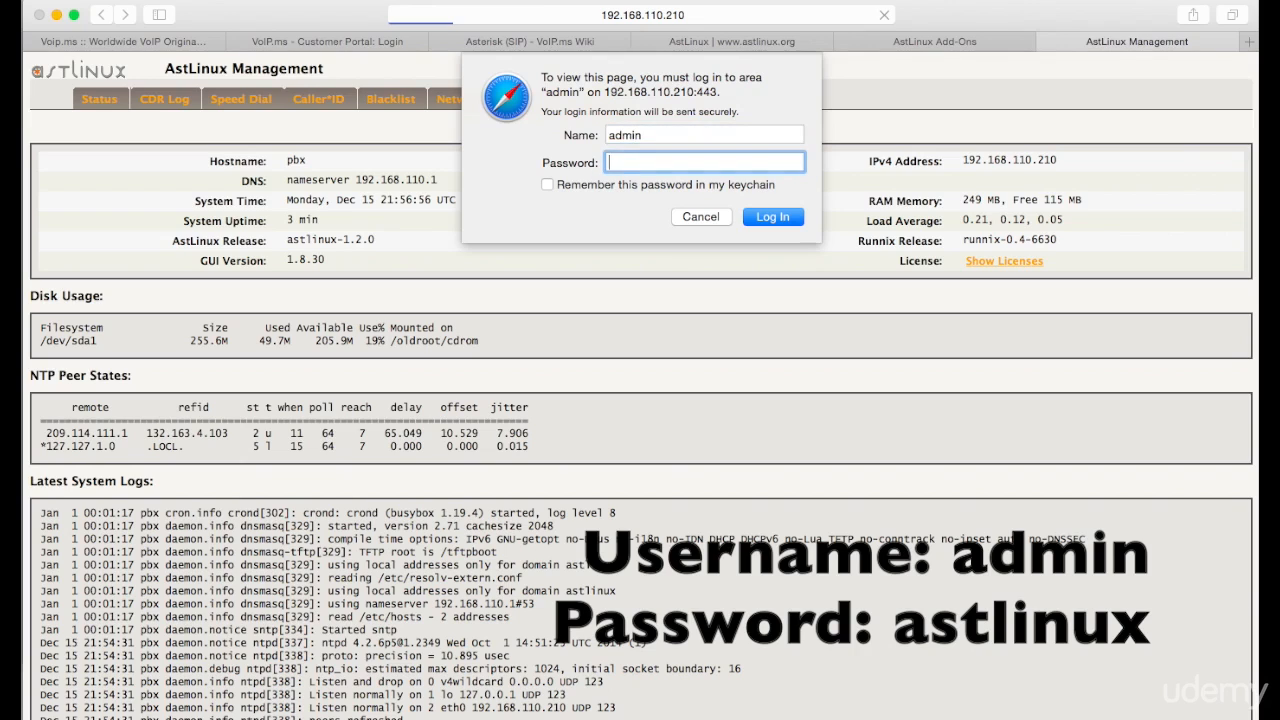
type("astlinux")
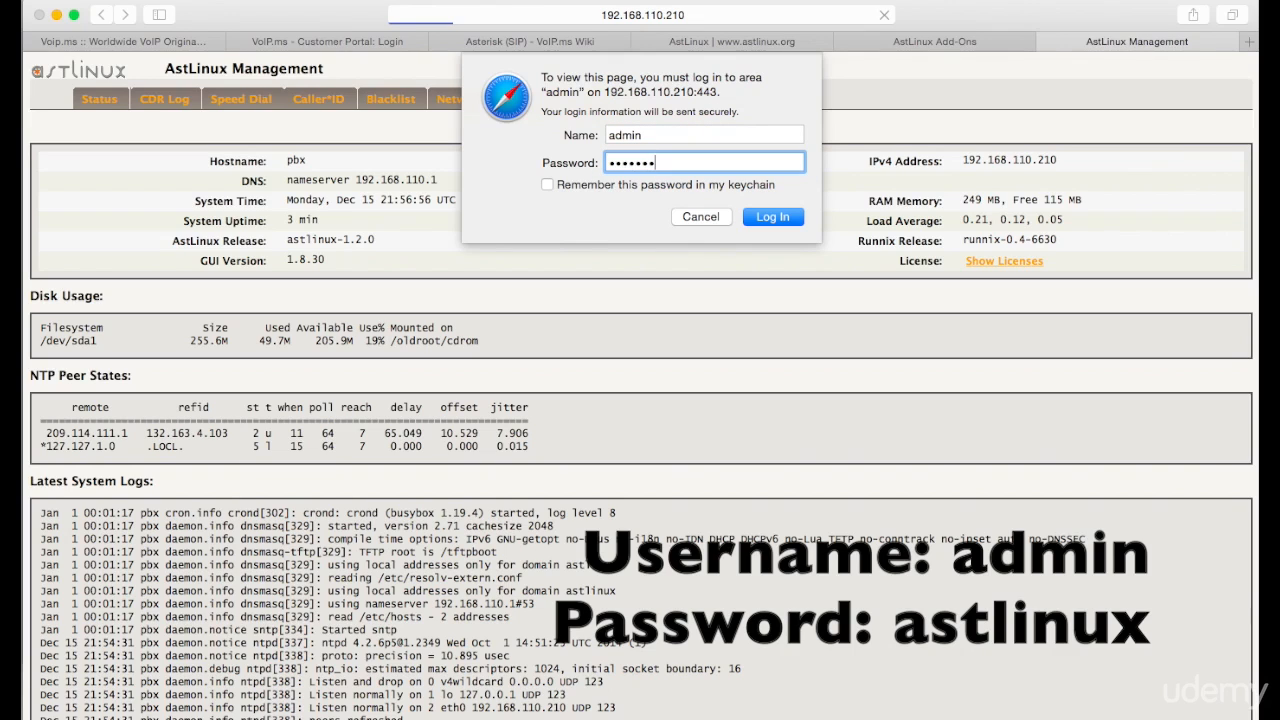
left_click(772, 216)
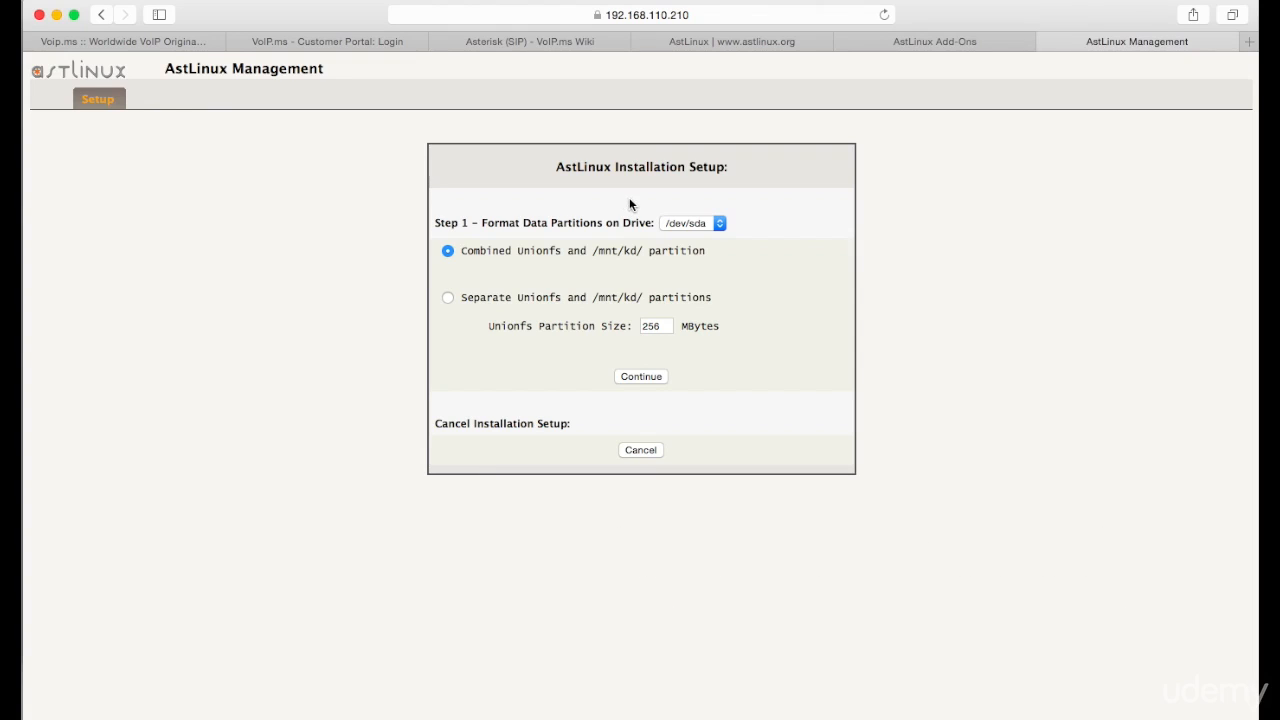
mouse_move(636, 188)
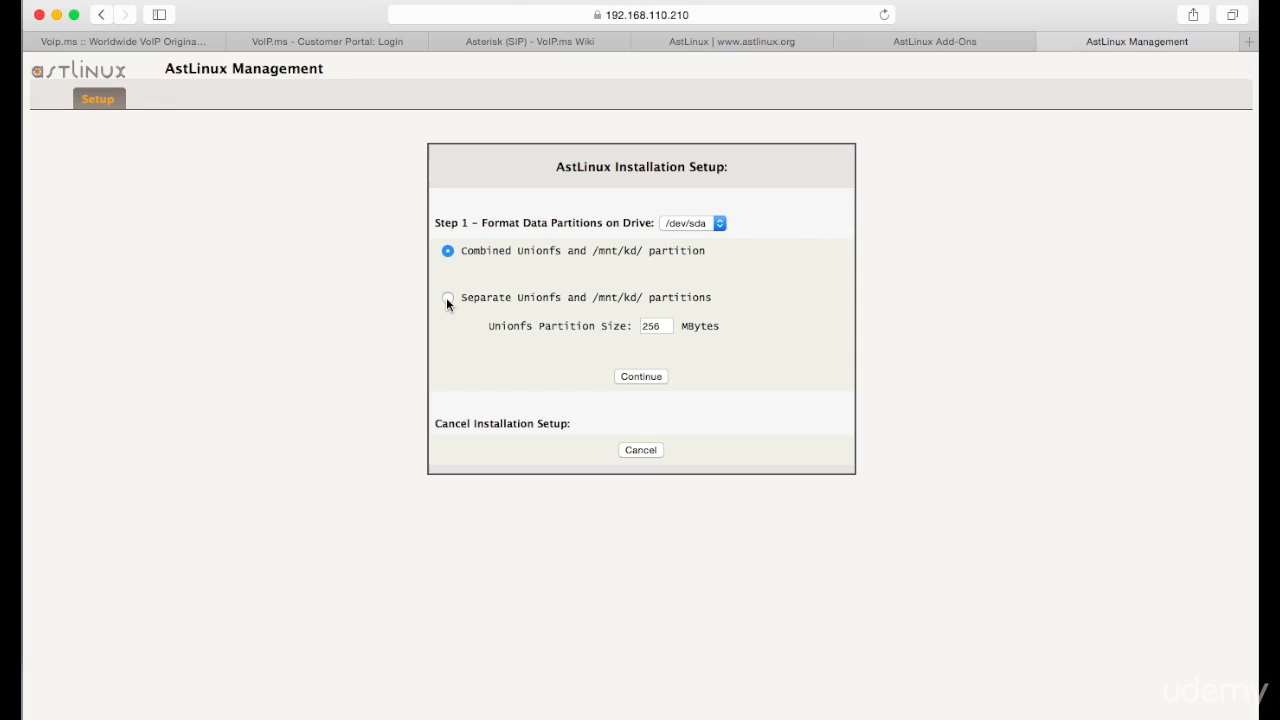
Choose separate unionfs and /mnt/kd partitions on /dev/sda with a 512 MB unionfs size and continue.
left_click(448, 300)
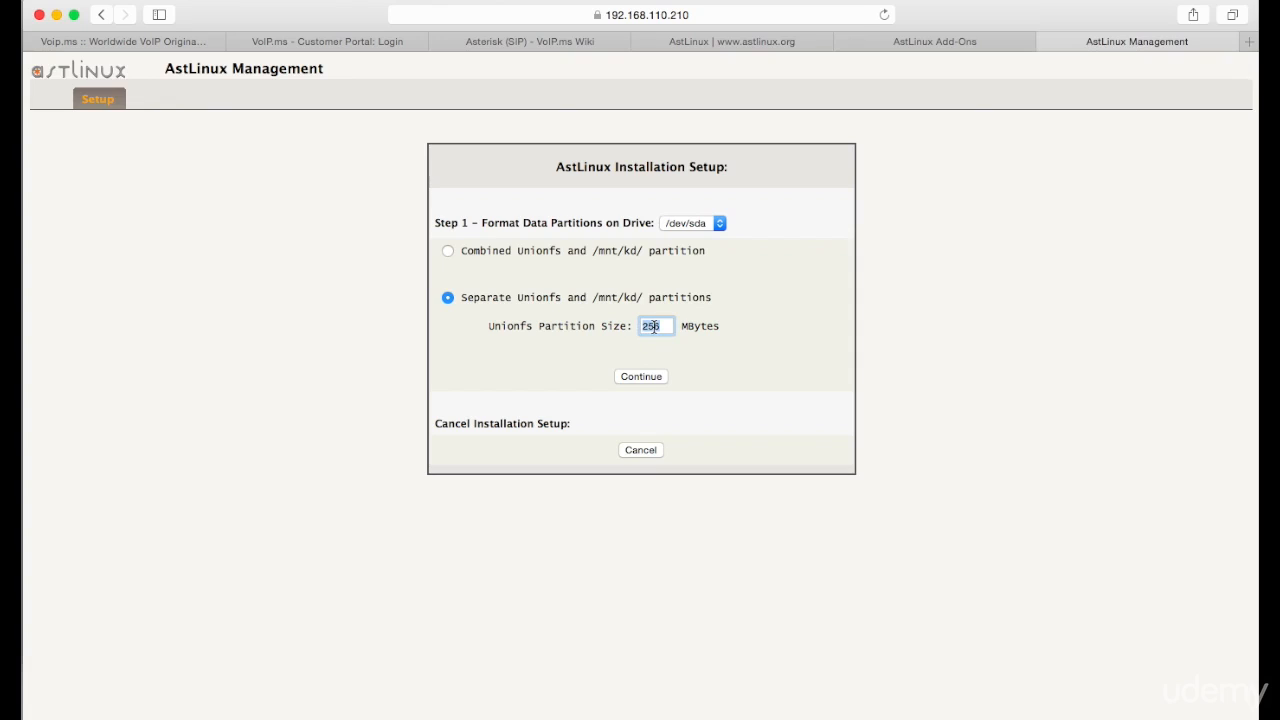
type("512")
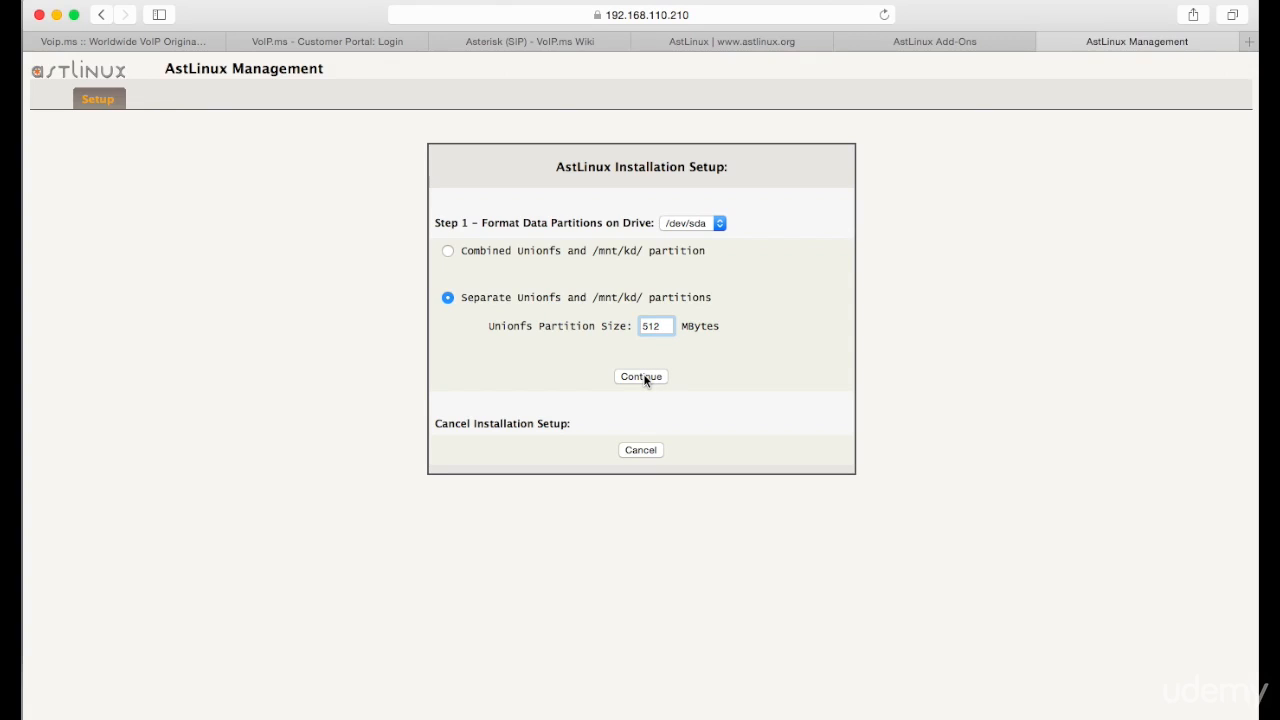
left_click(640, 376)
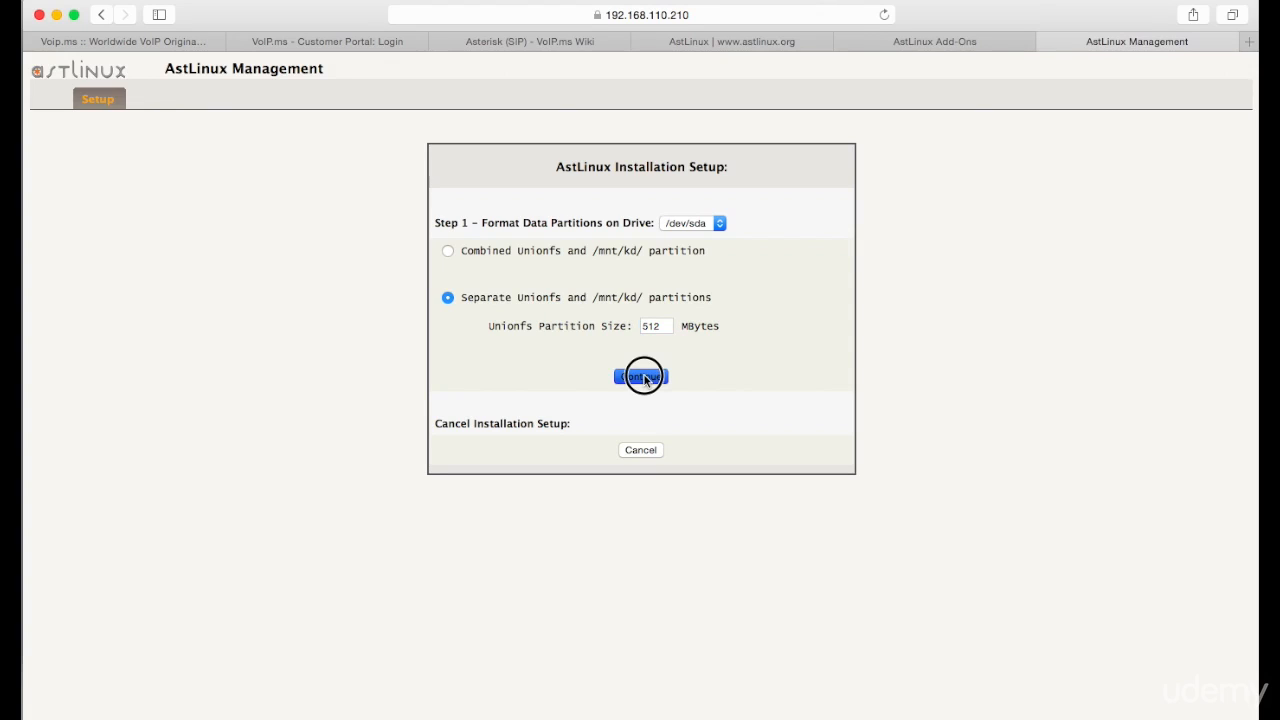
Start formatting the /dev/sda data partitions and wait for 'Format was successful'.
left_click(640, 376)
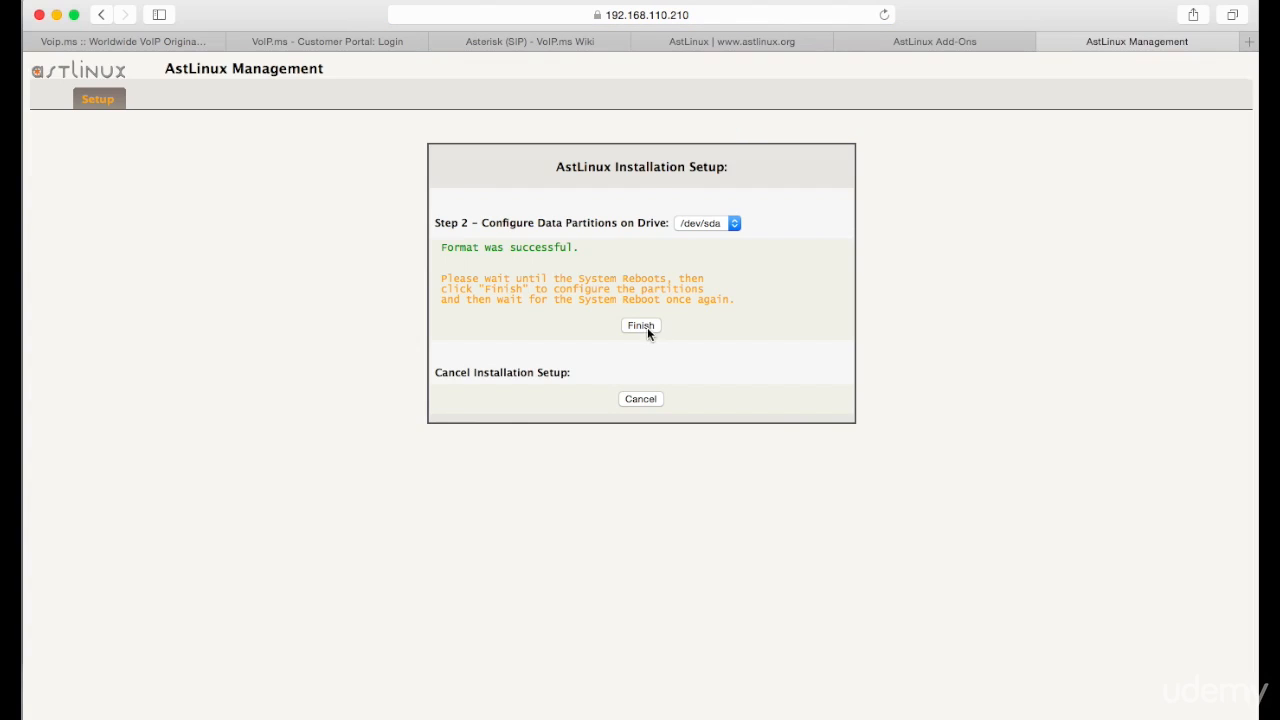
Finish Step 2 so the system reboots with /dev/sda1–sda3 and /mnt/kd mounted.
left_click(640, 324)
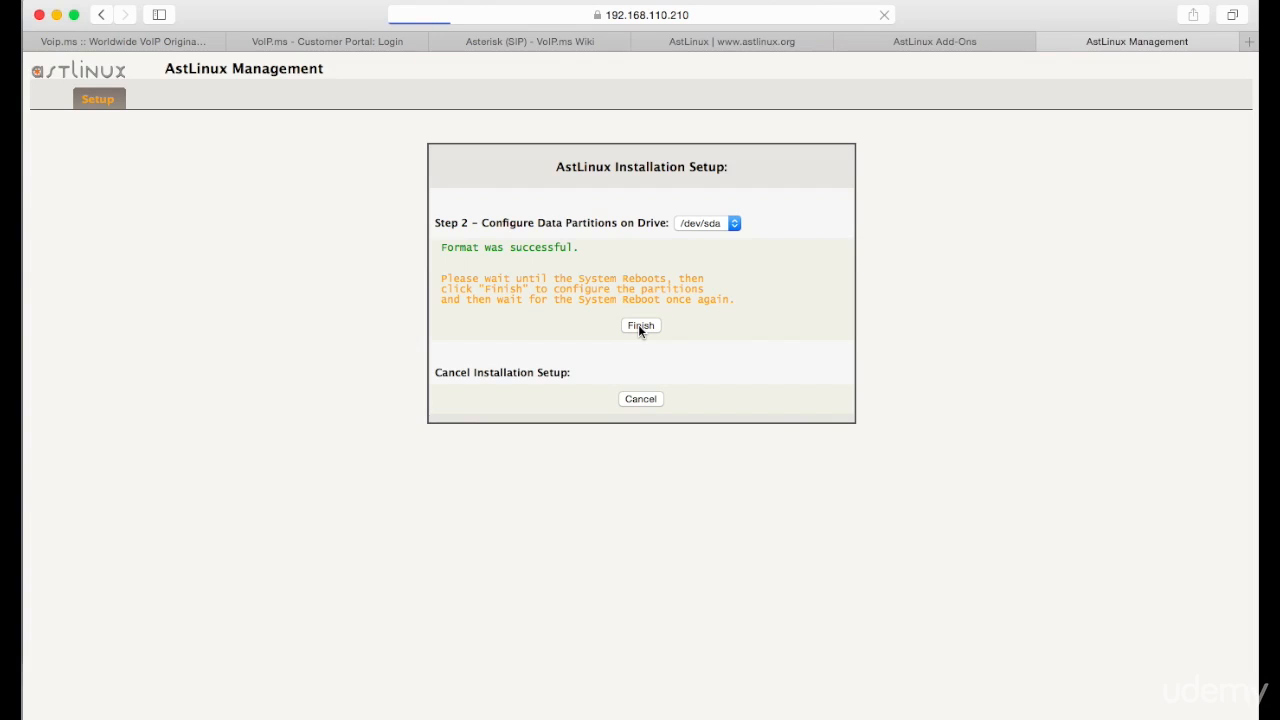
mouse_move(896, 296)
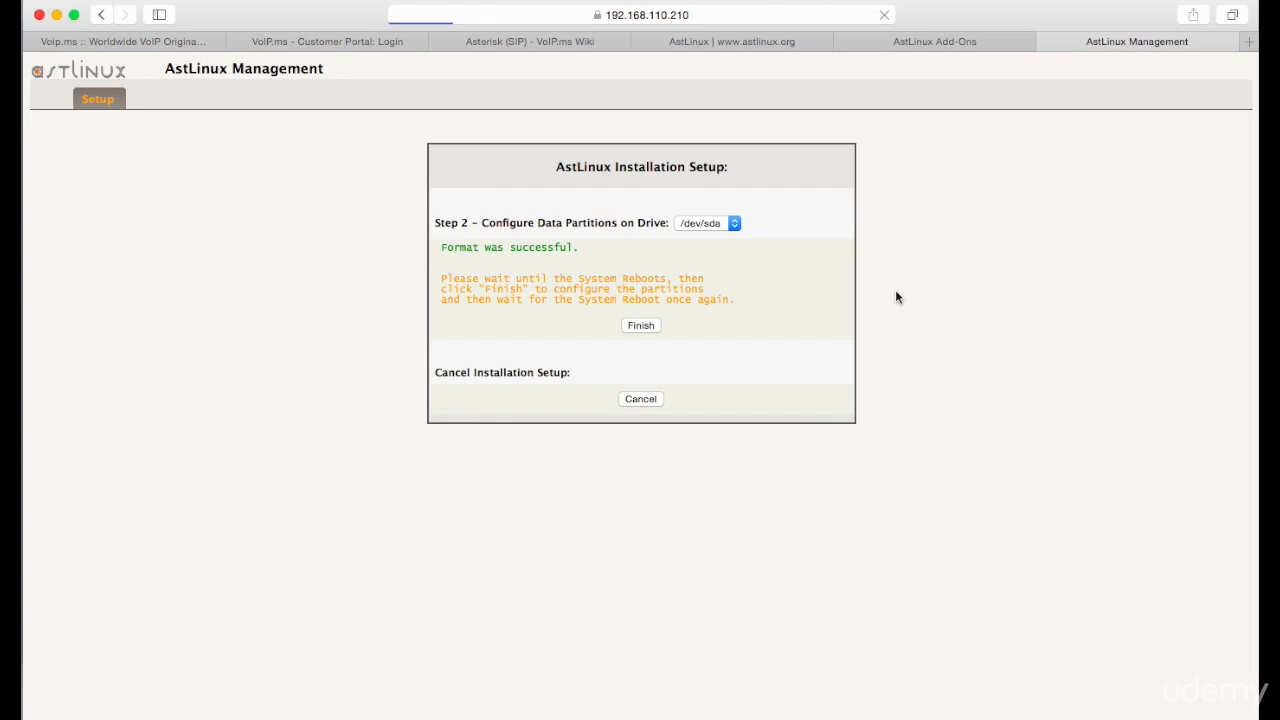
left_click(640, 324)
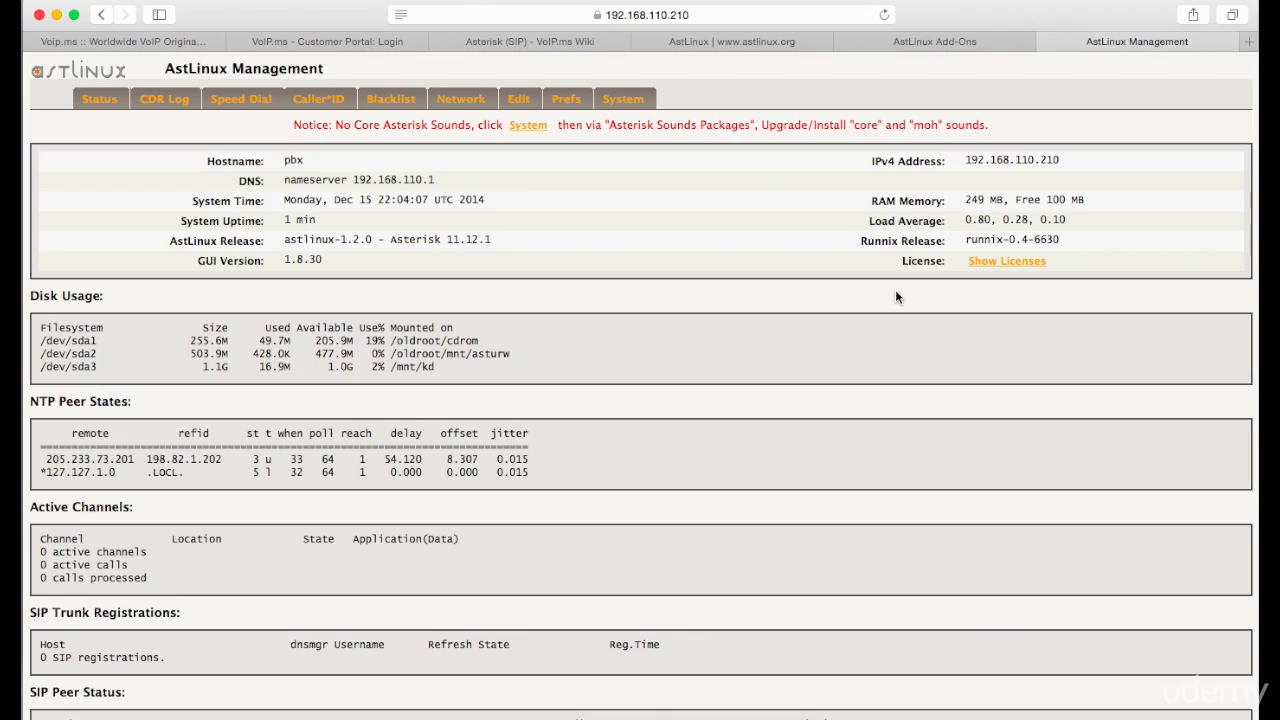
mouse_move(300, 128)
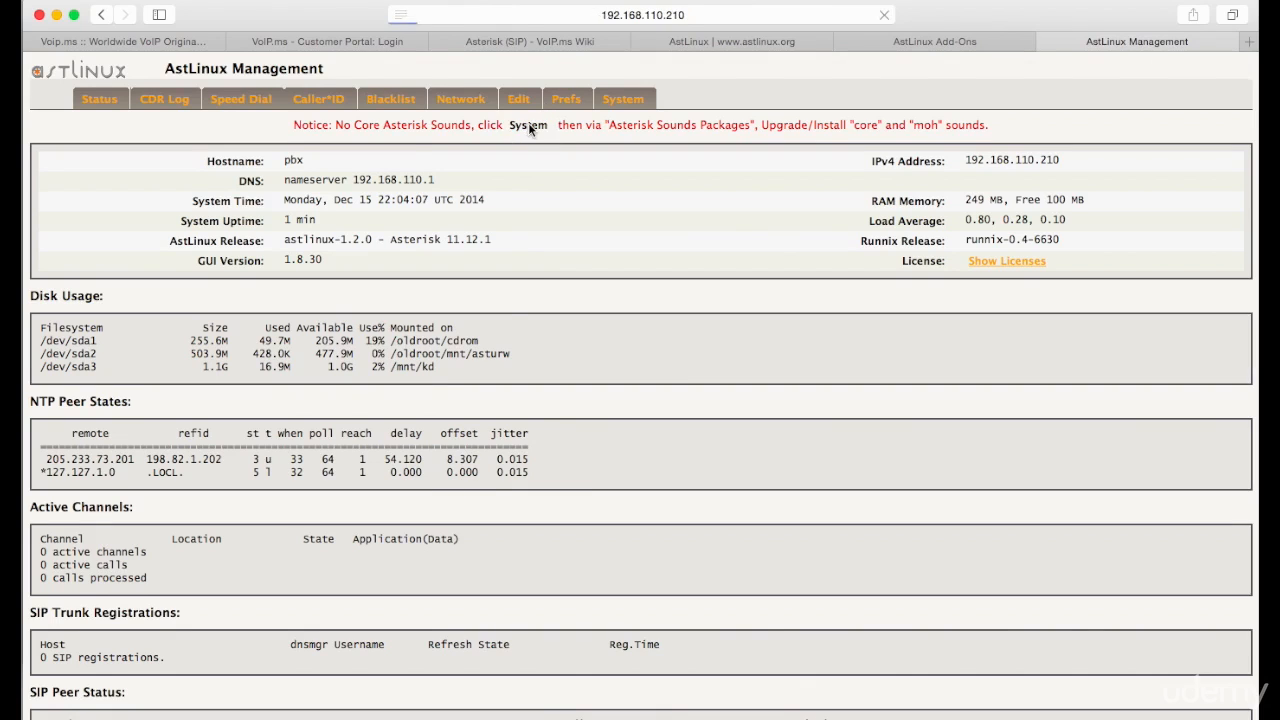
Go to the System page from the No Core Asterisk Sounds notice.
left_click(624, 98)
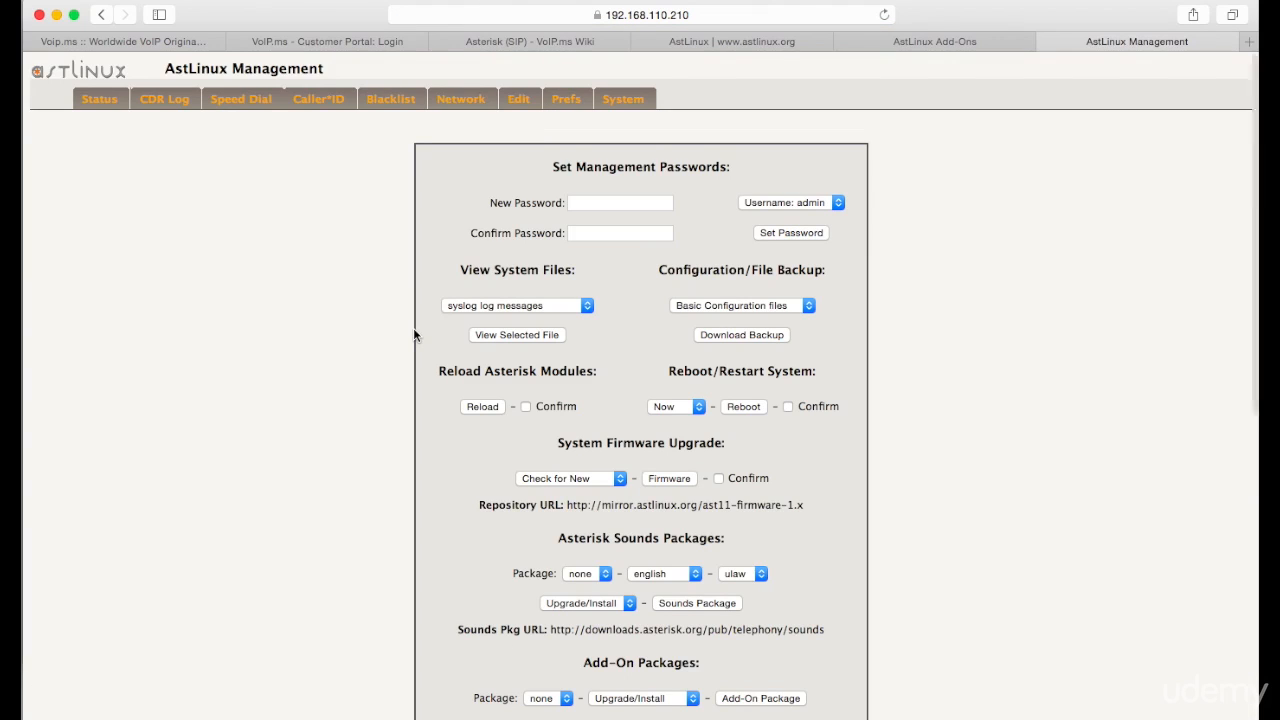
Install the core English g729 Asterisk sounds package.
scroll("down", 3)
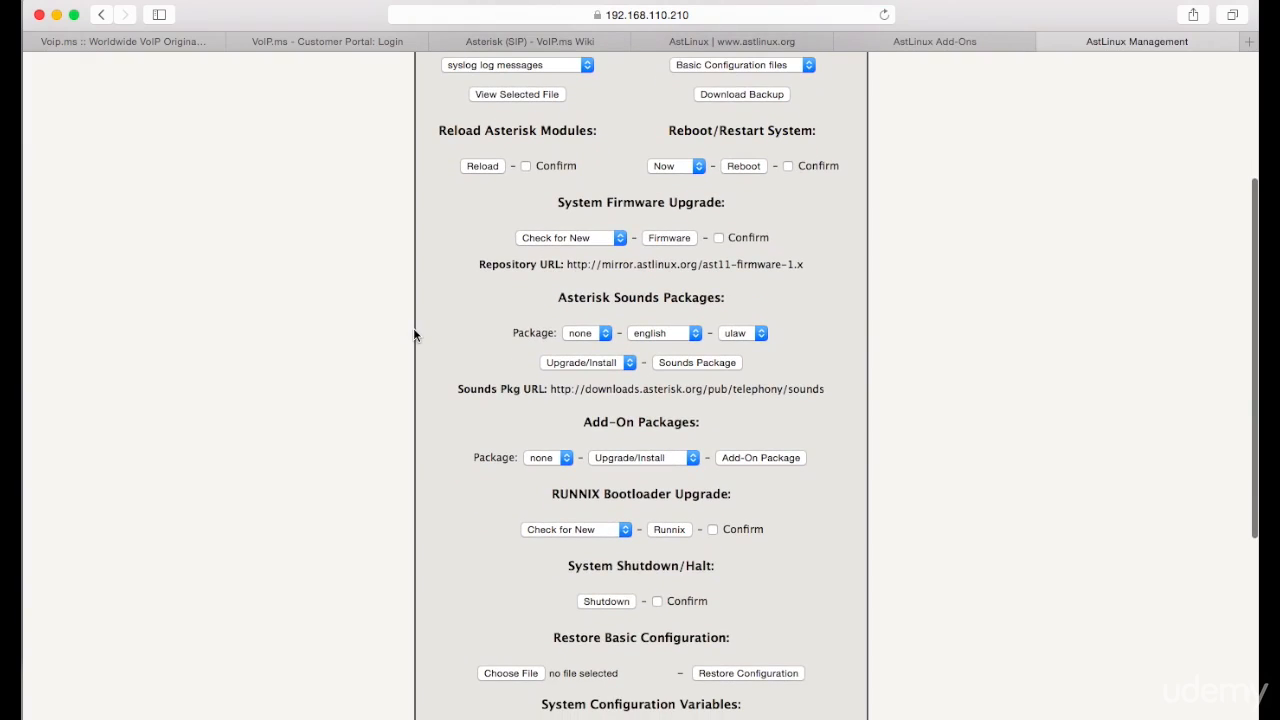
double_click(640, 296)
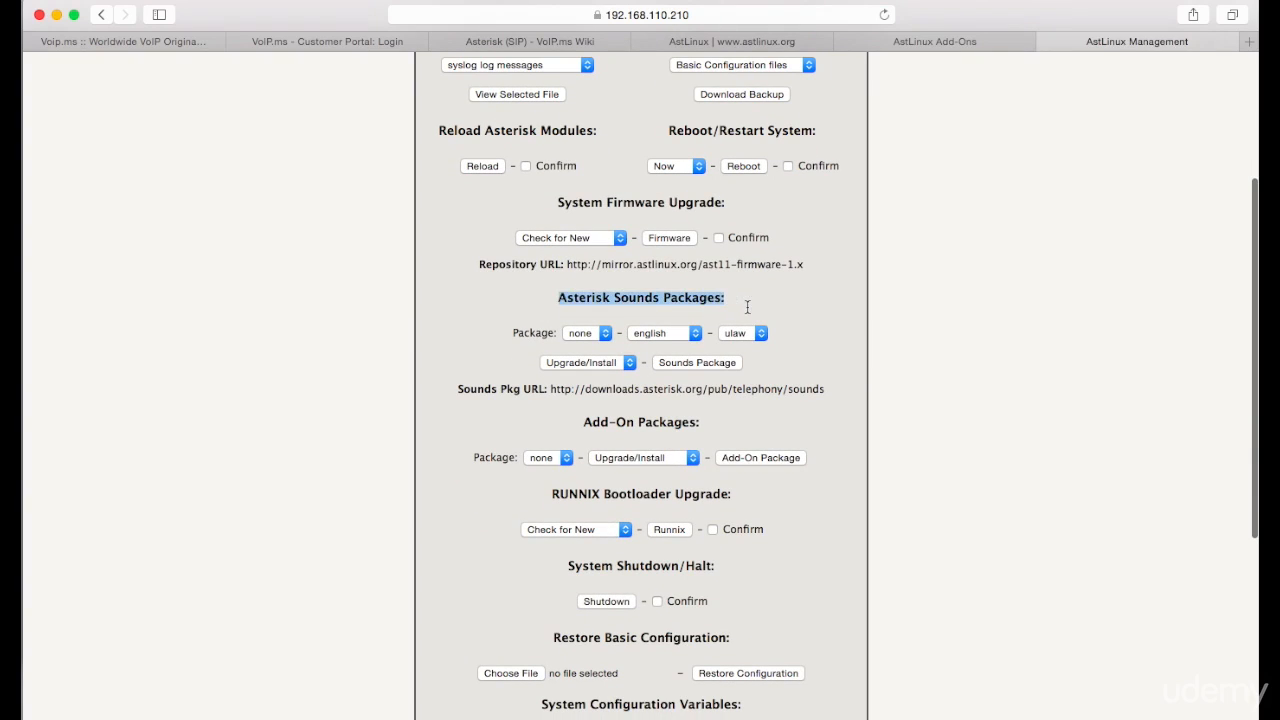
left_click(588, 332)
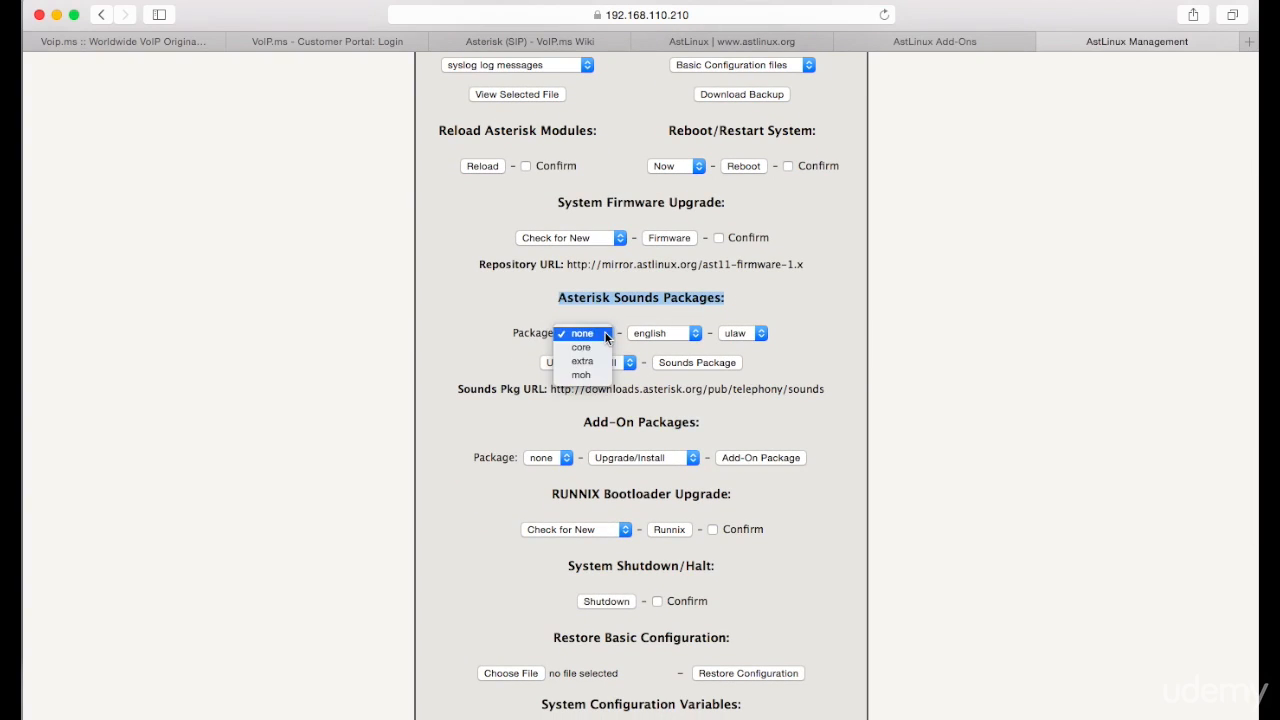
left_click(580, 348)
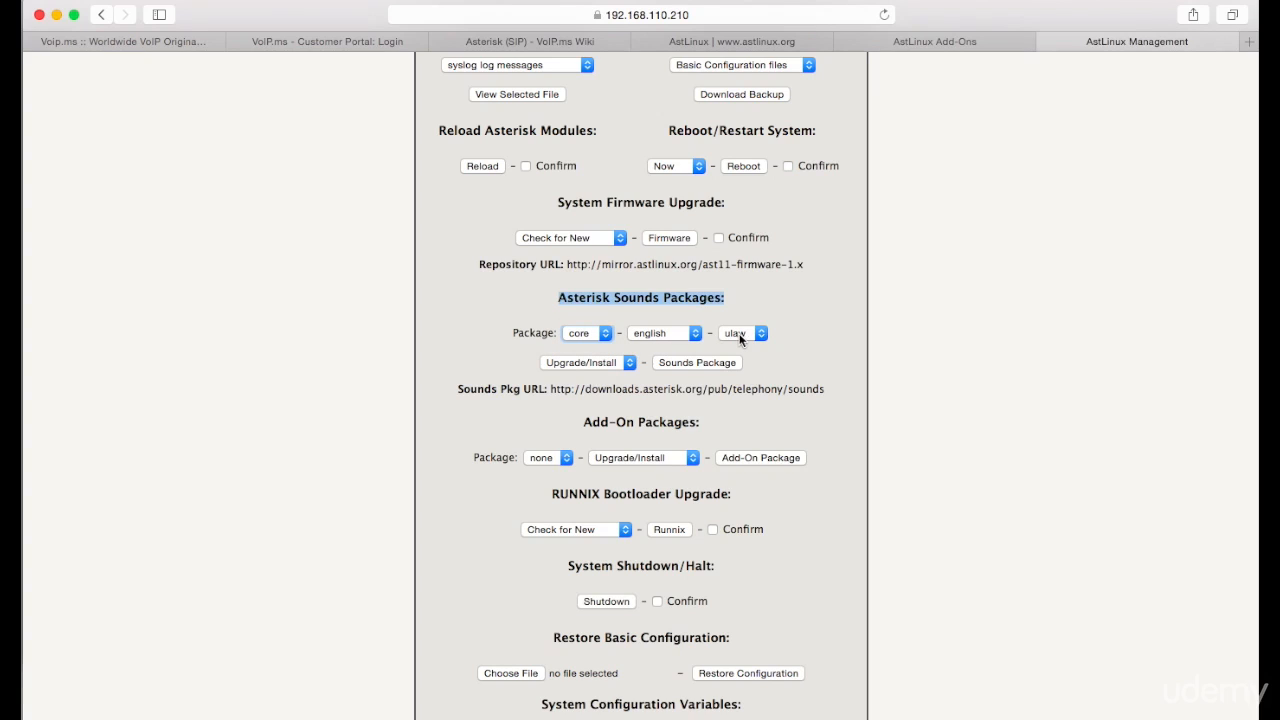
left_click(742, 332)
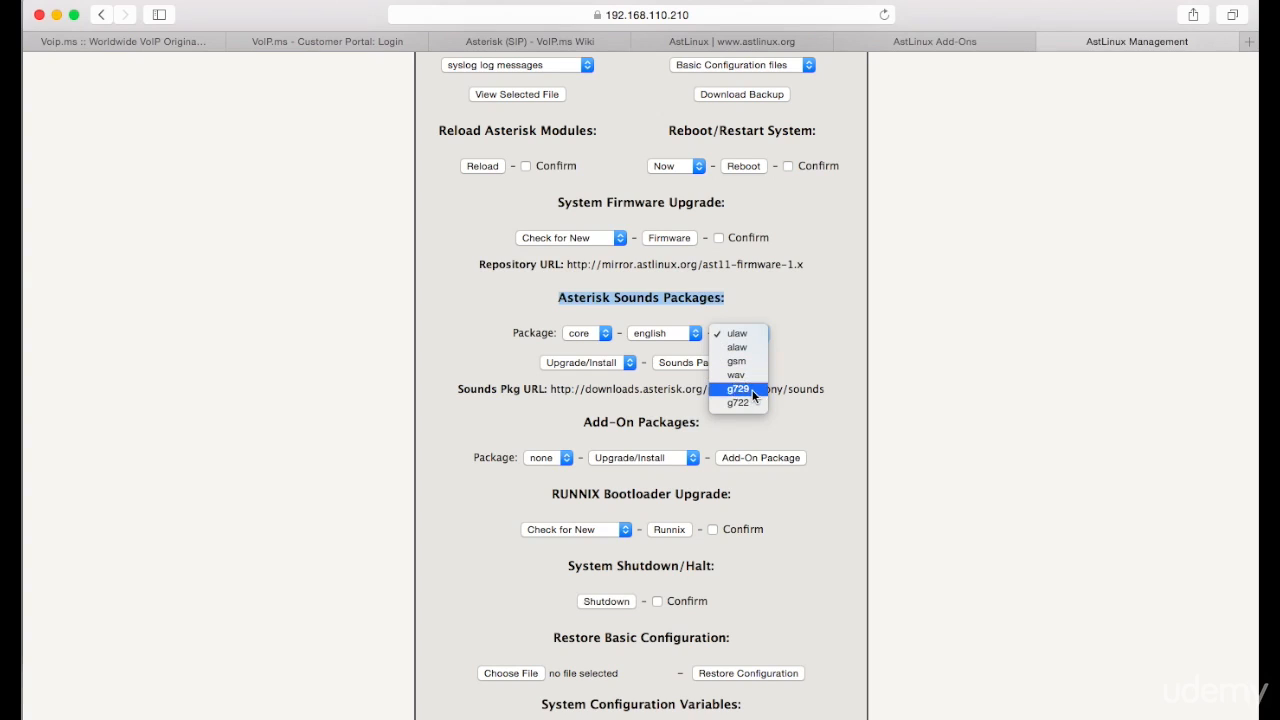
left_click(736, 388)
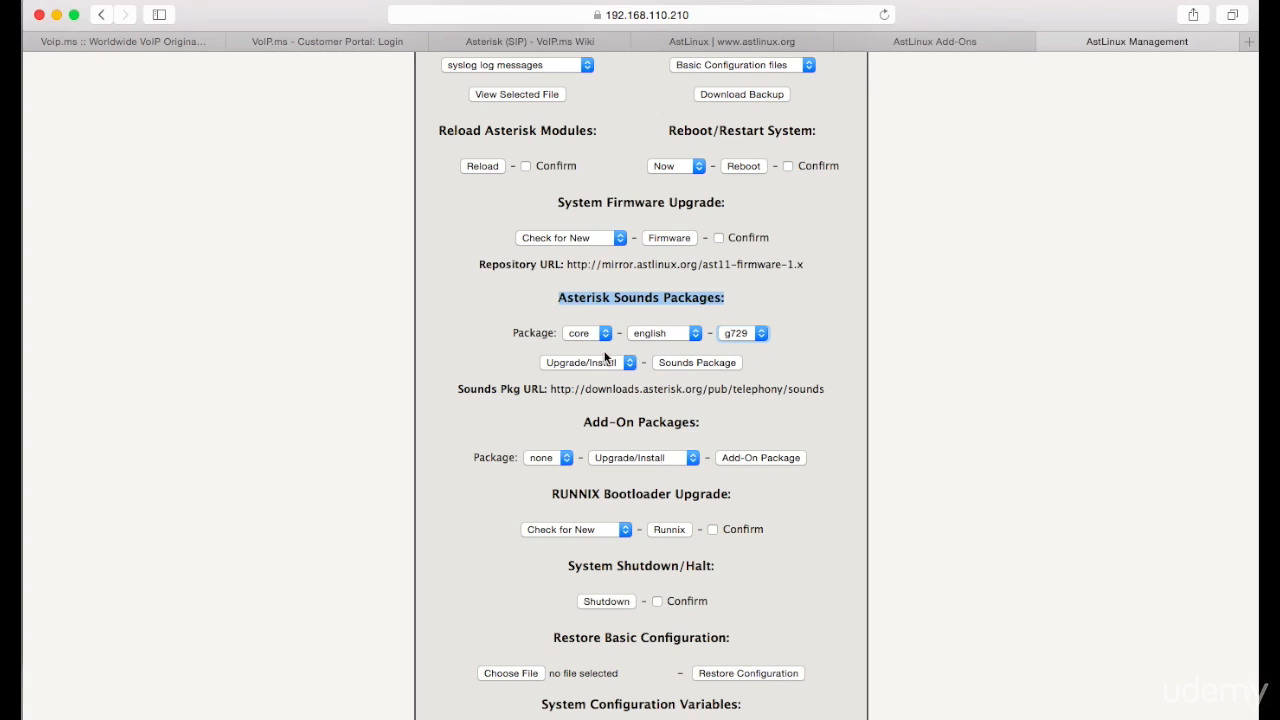
left_click(696, 362)
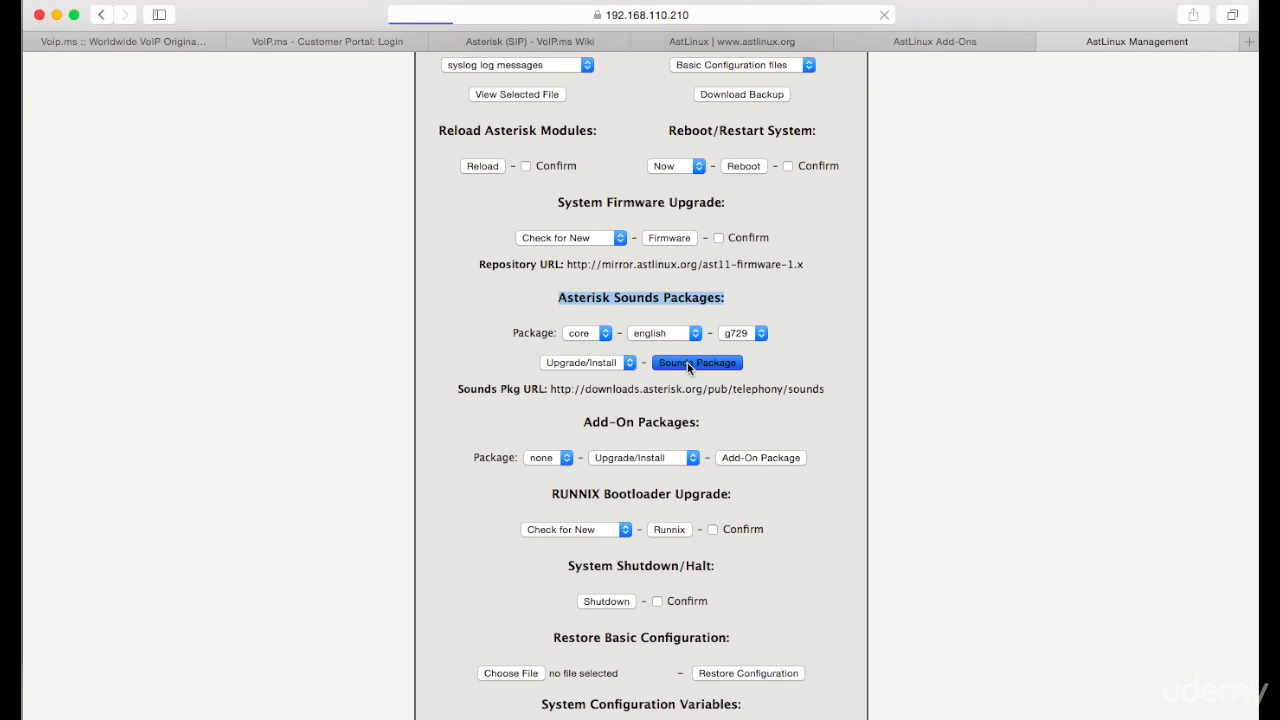
left_click(696, 362)
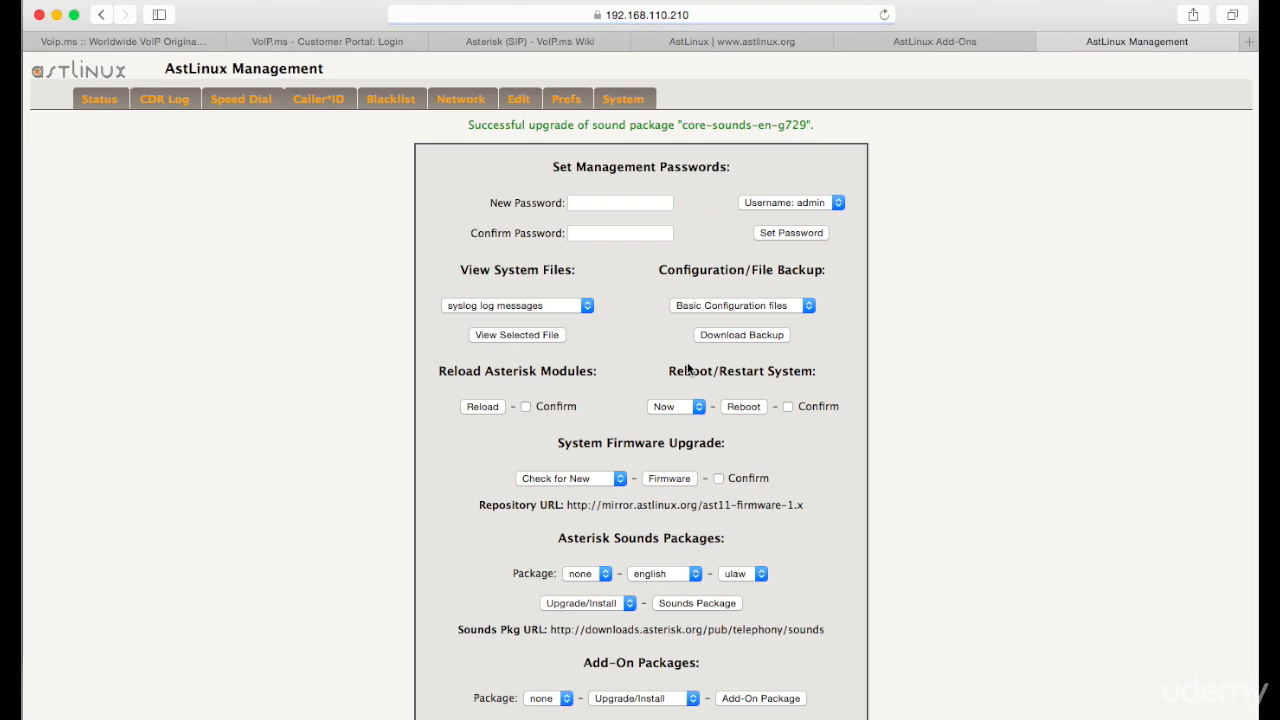
Install the extra English g729 Asterisk sounds package.
scroll("down", 3)
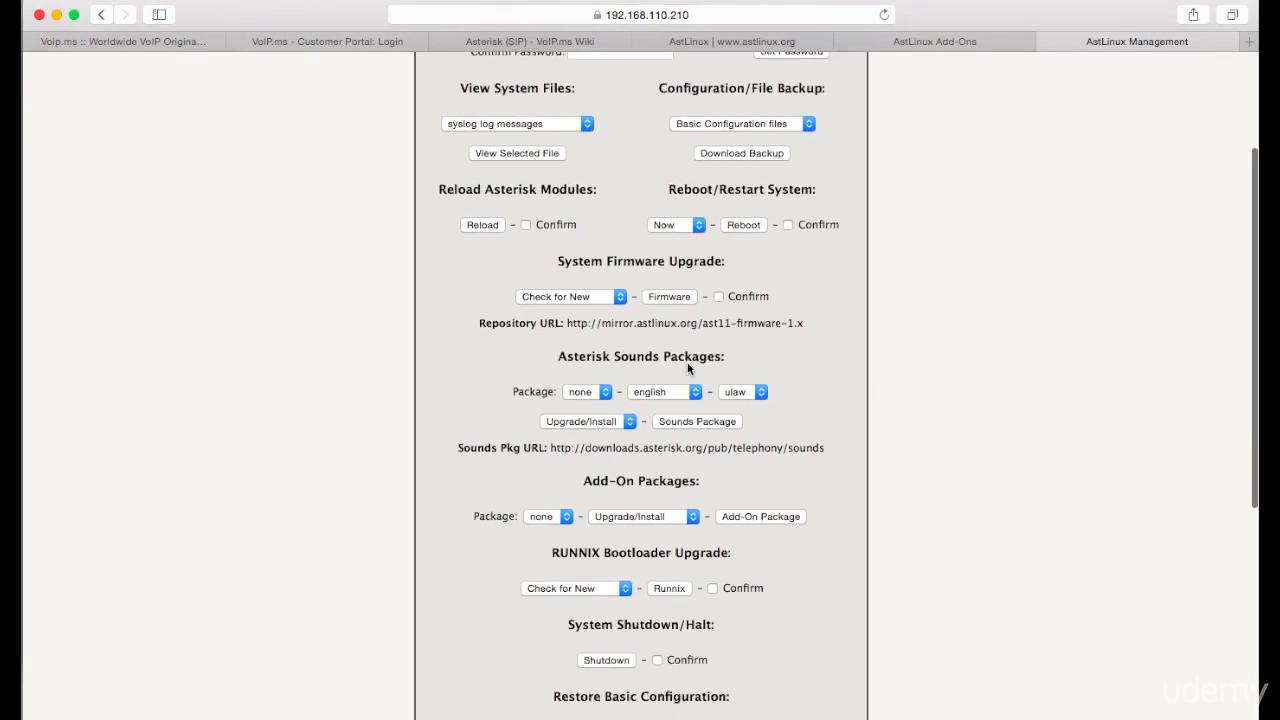
left_click(586, 390)
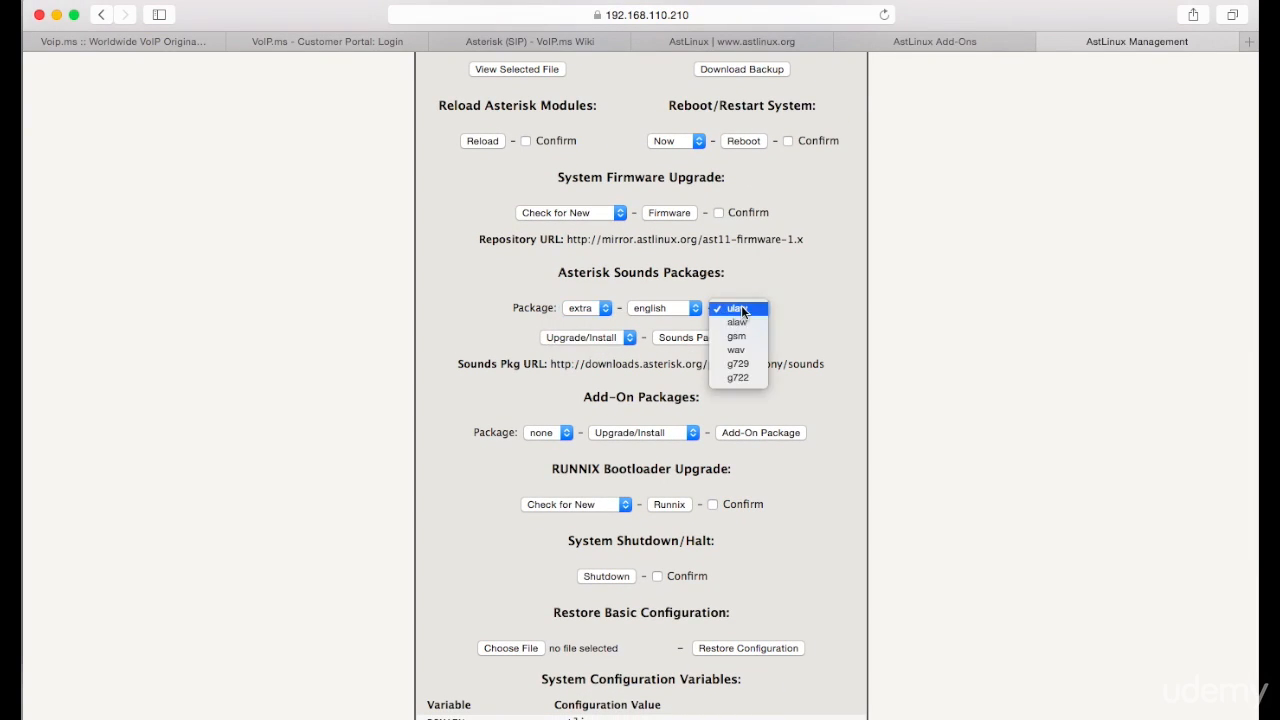
left_click(738, 364)
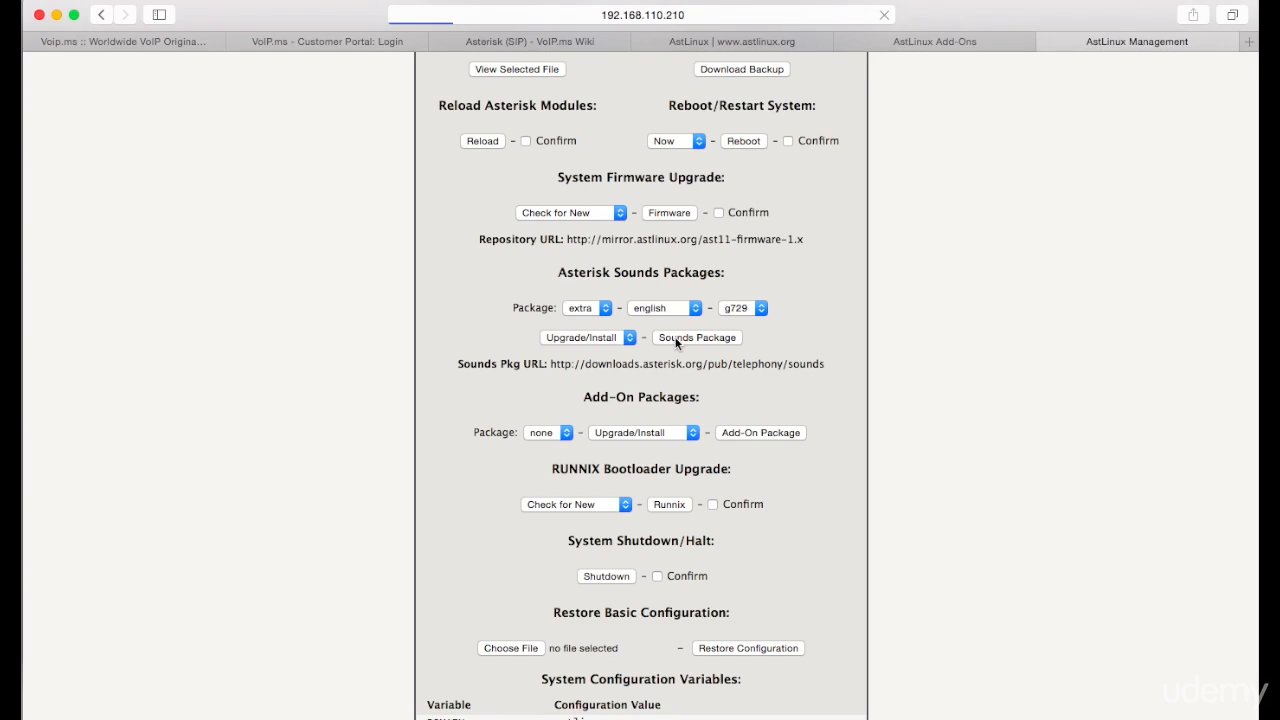
left_click(696, 336)
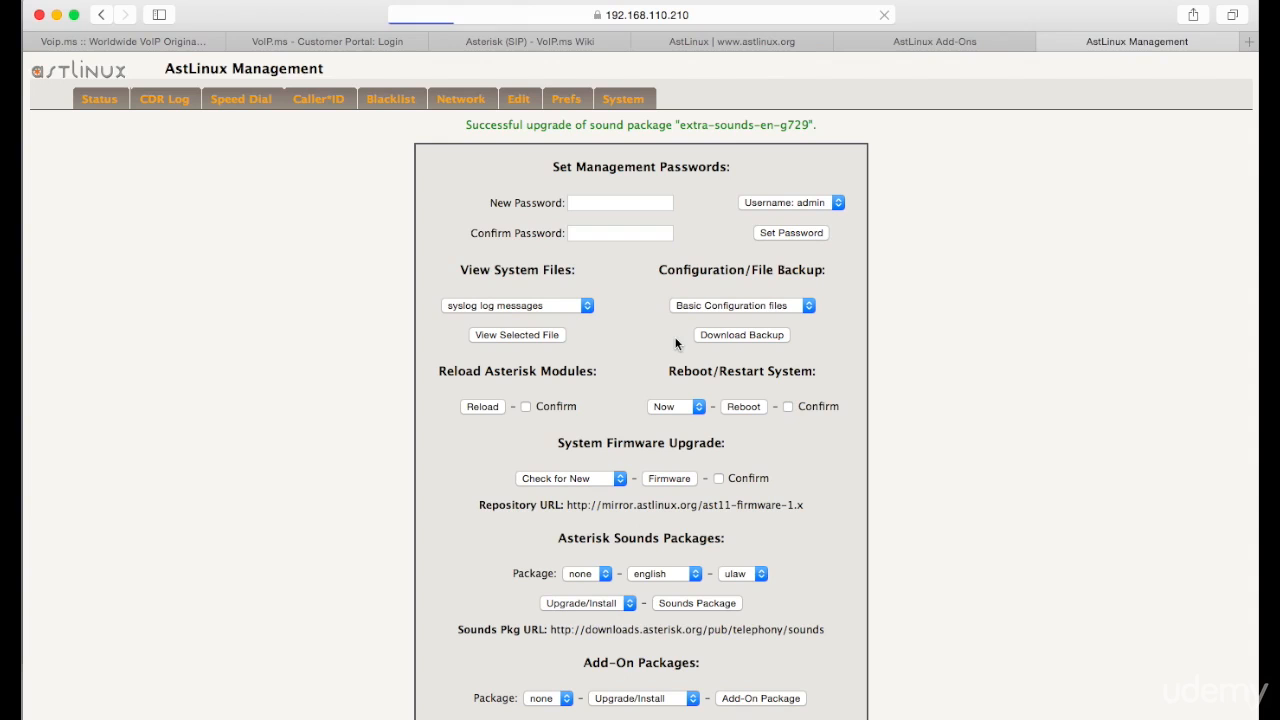
Install the moh (music-on-hold) English g729 sounds package.
scroll("down", 3)
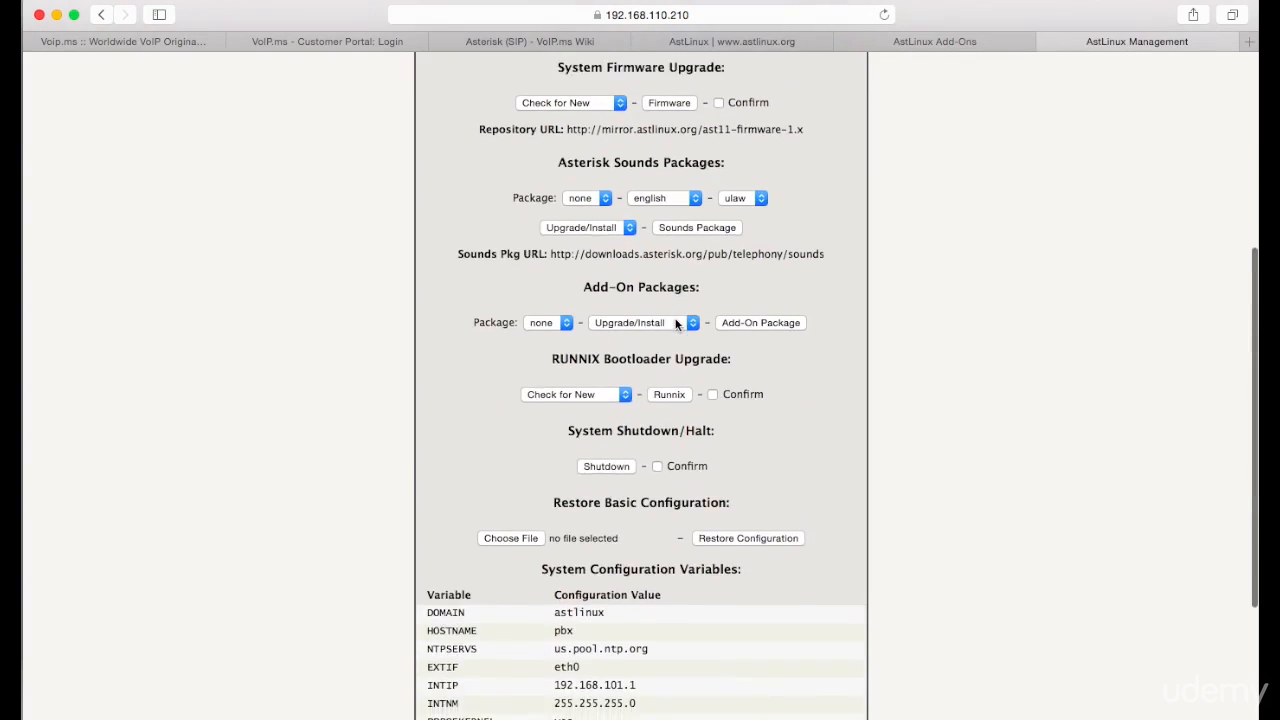
left_click(590, 198)
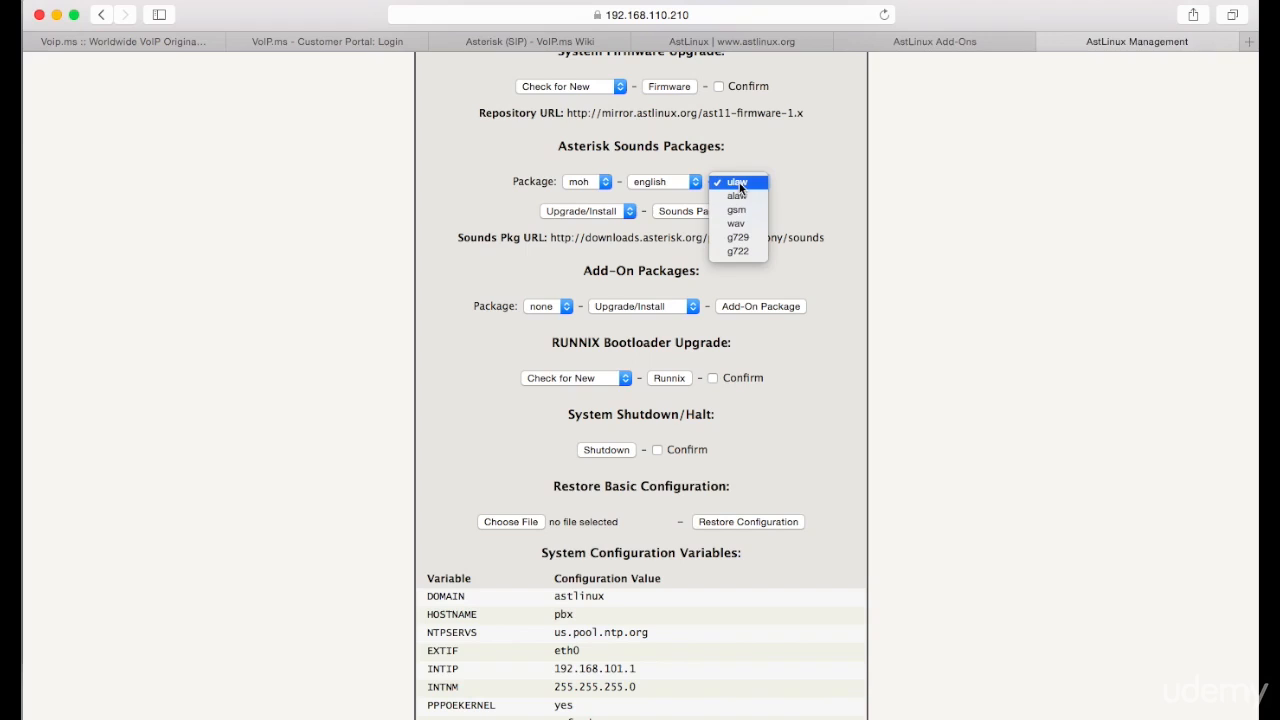
left_click(738, 236)
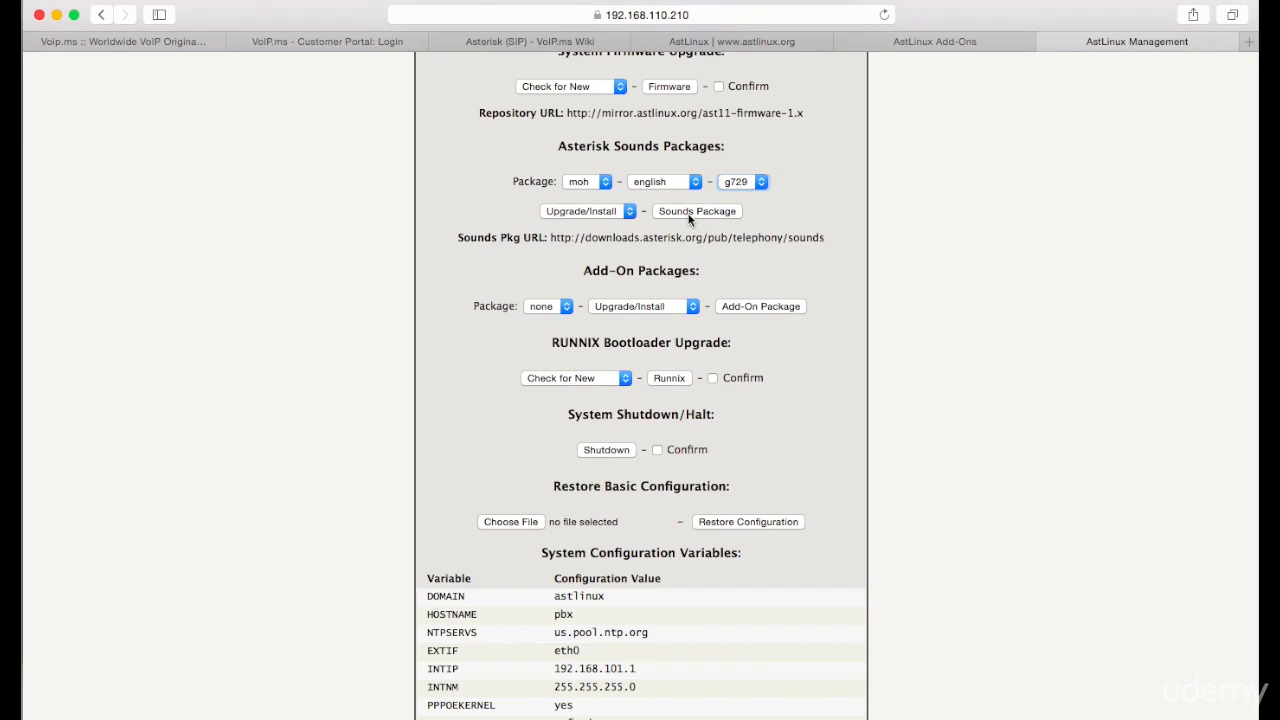
left_click(696, 212)
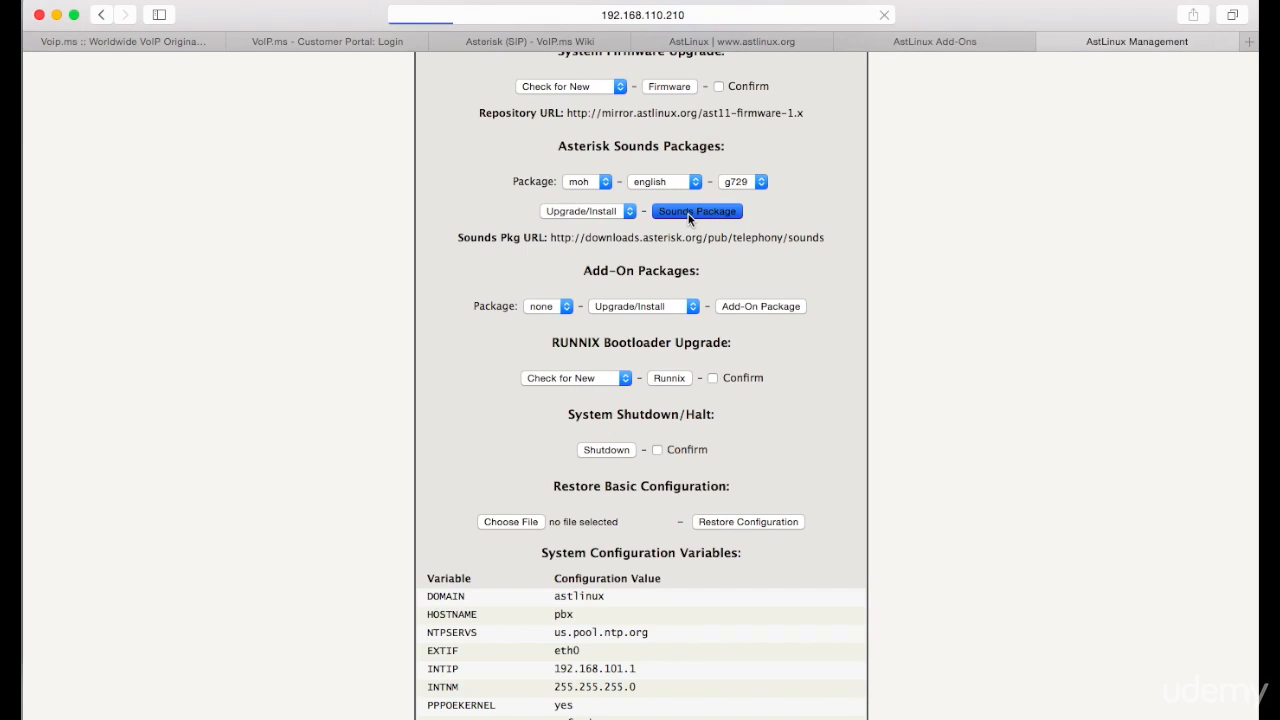
left_click(696, 212)
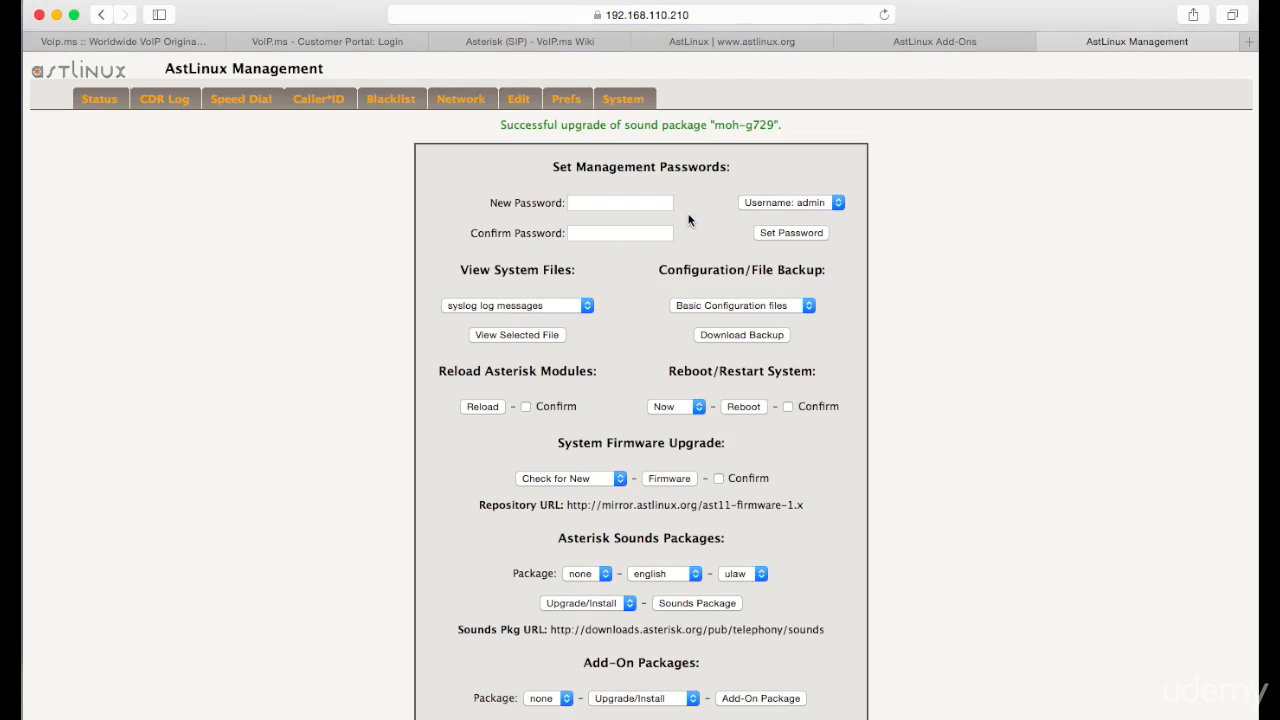
Run the firmware check, confirming astlinux-1.2.0 is already the newest version.
scroll("down", 3)
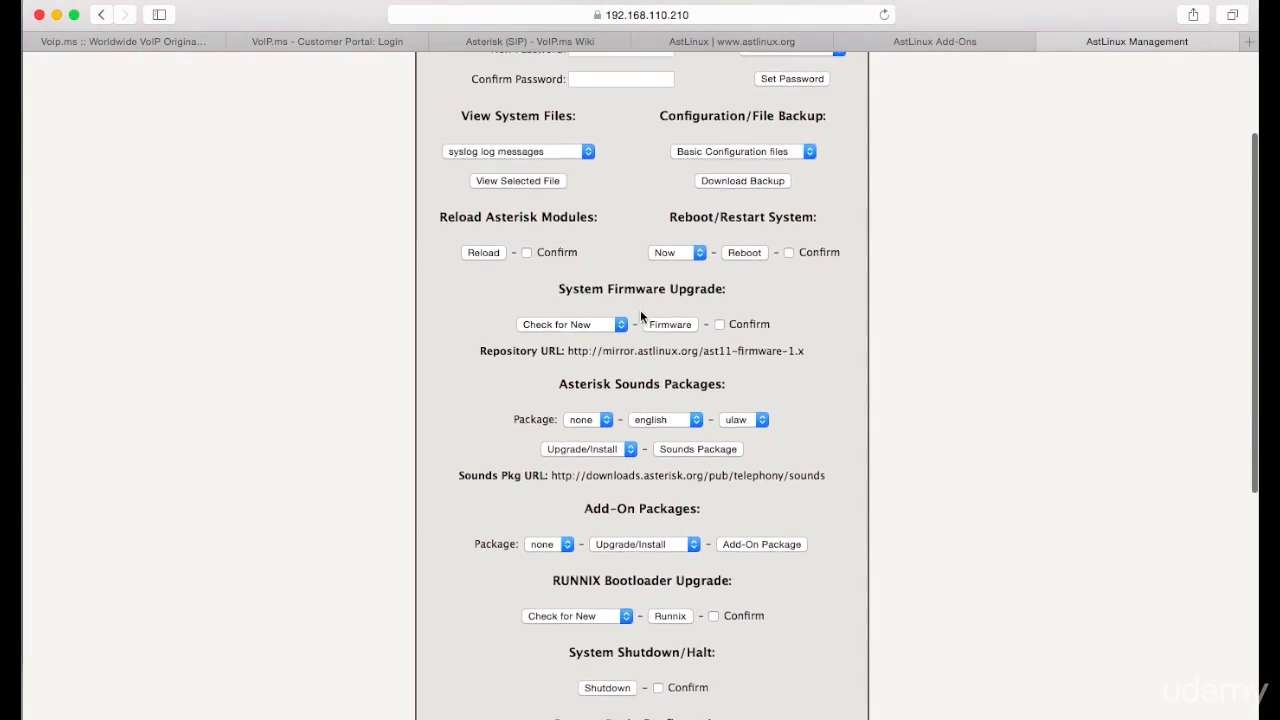
scroll("down", 3)
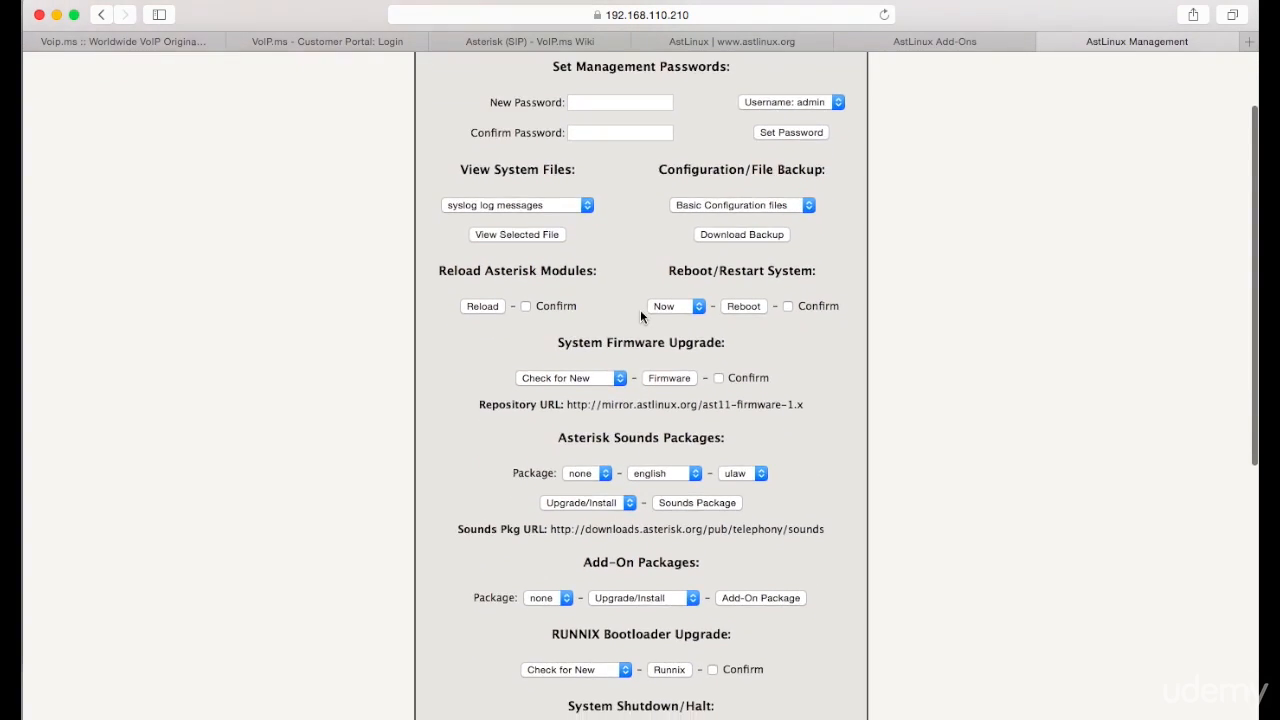
left_click(718, 370)
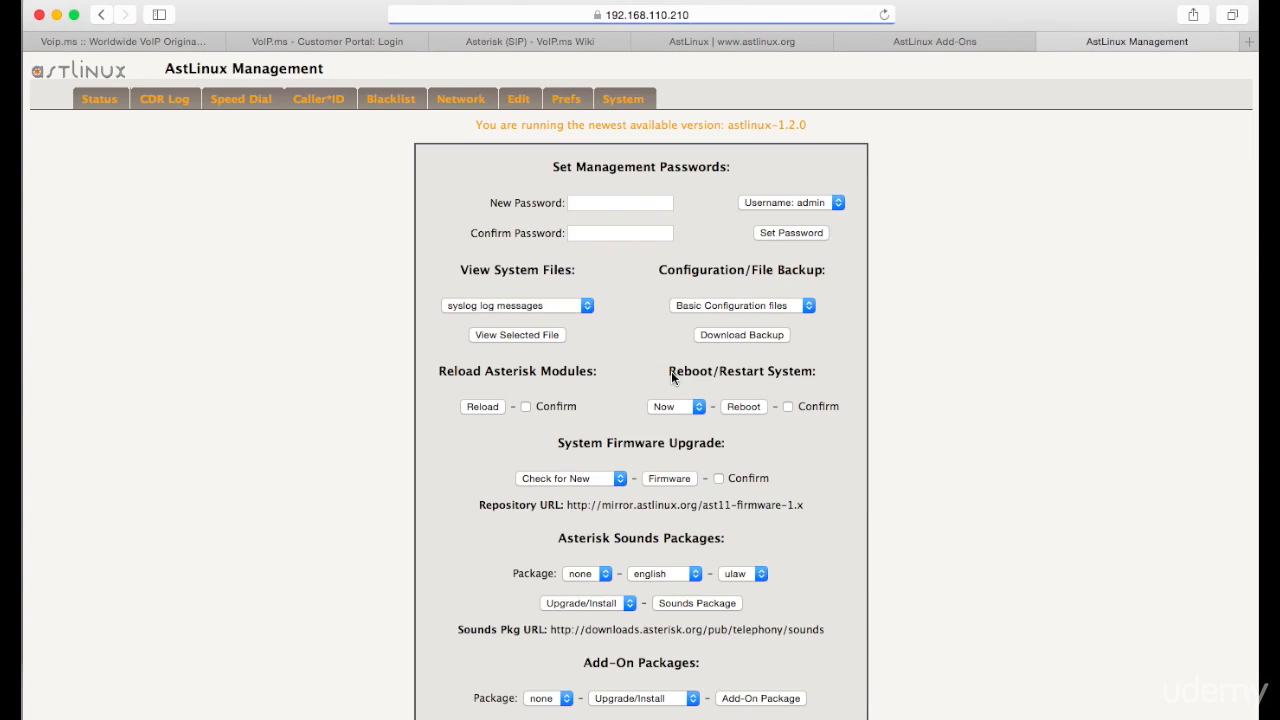
Run the RUNNIX check, showing runnix-0.4-6630 installed and runnix-0.4-6752 available.
scroll("down", 3)
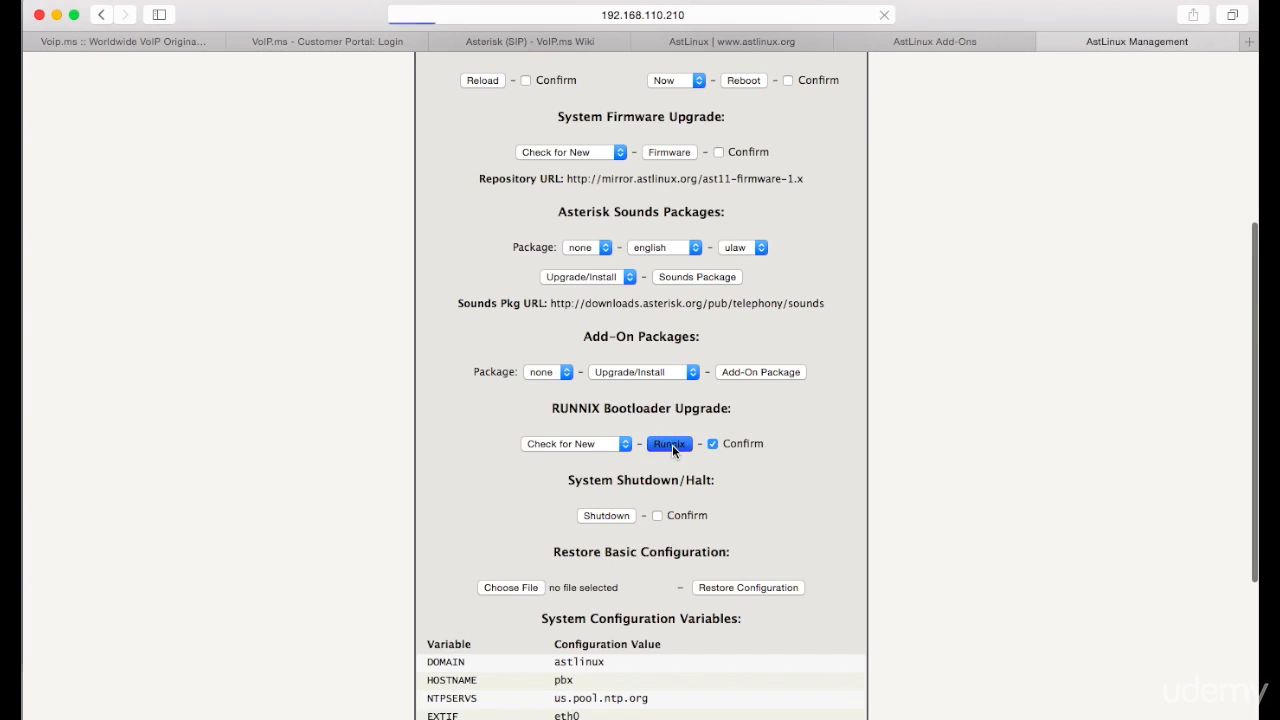
left_click(670, 444)
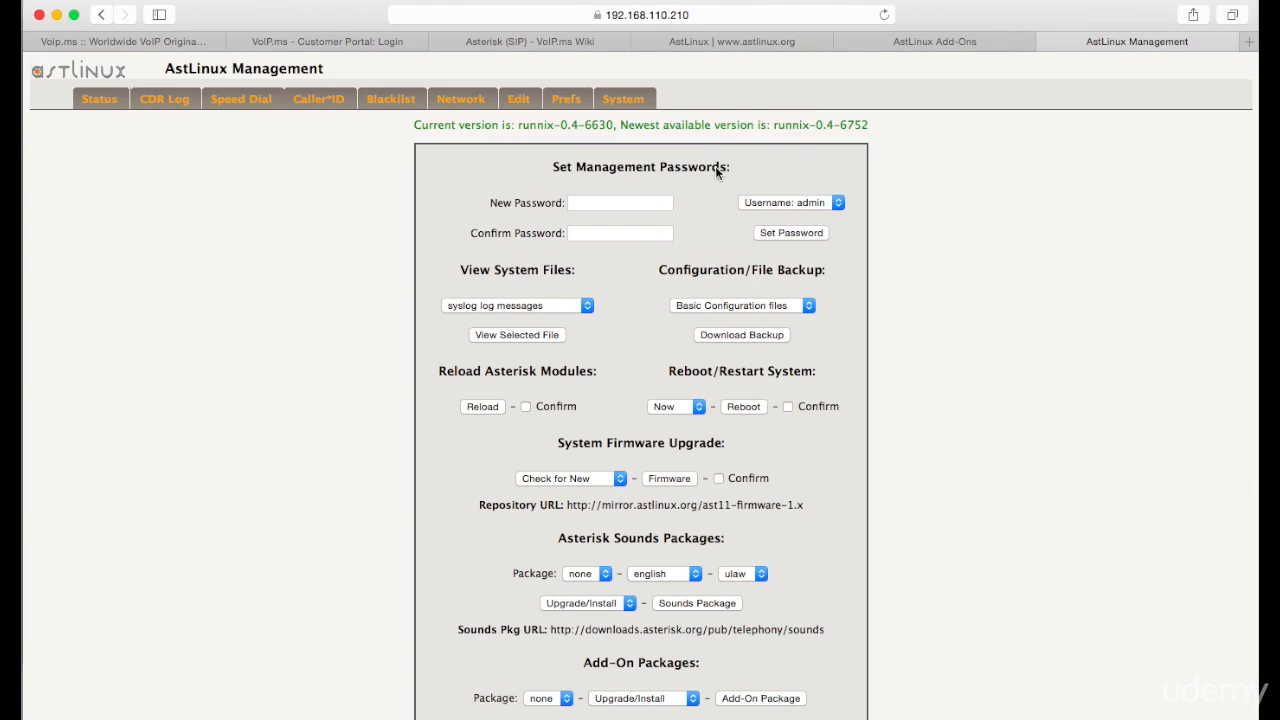
Confirm and submit the RUNNIX bootloader upgrade to runnix-0.4-6752.
scroll("down", 3)
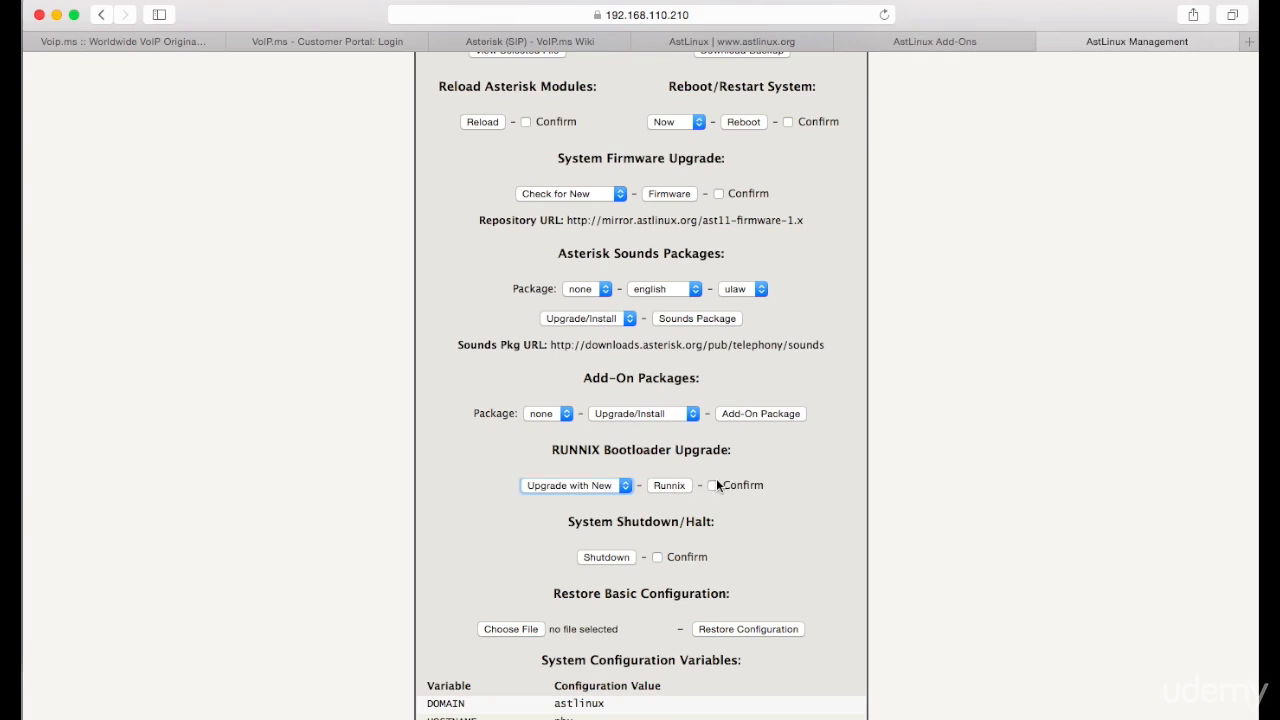
left_click(712, 486)
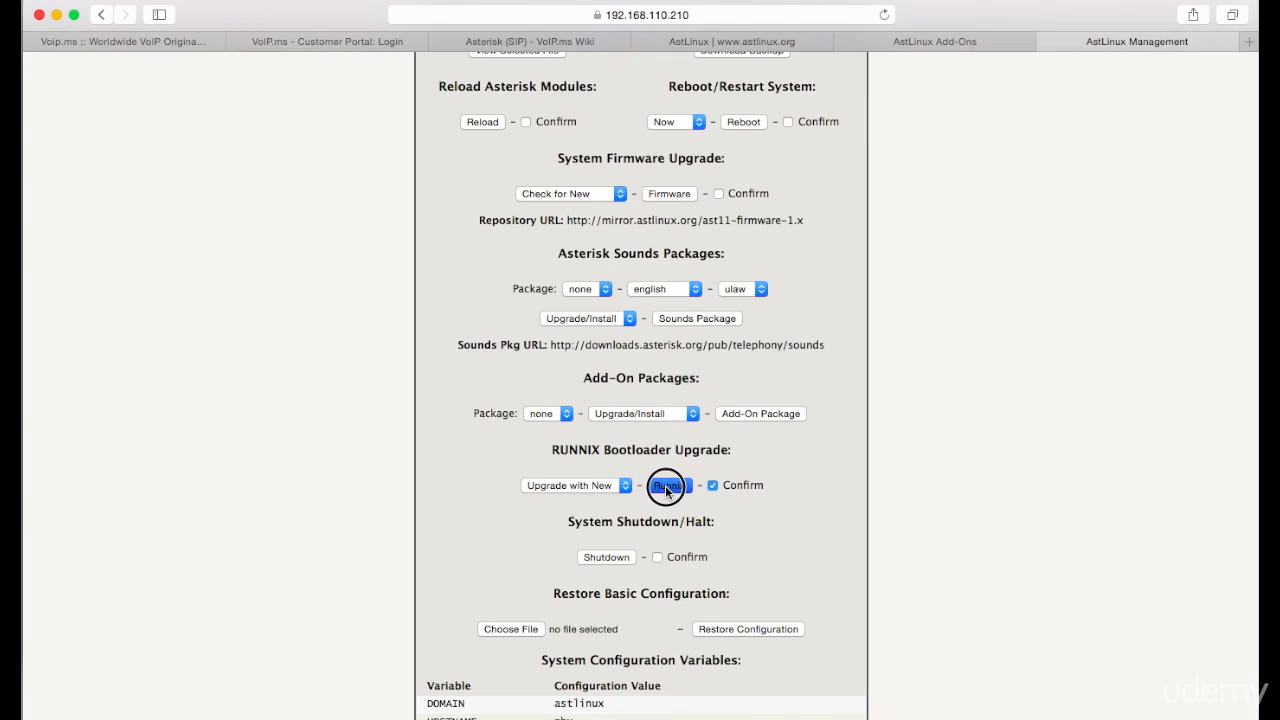
left_click(668, 486)
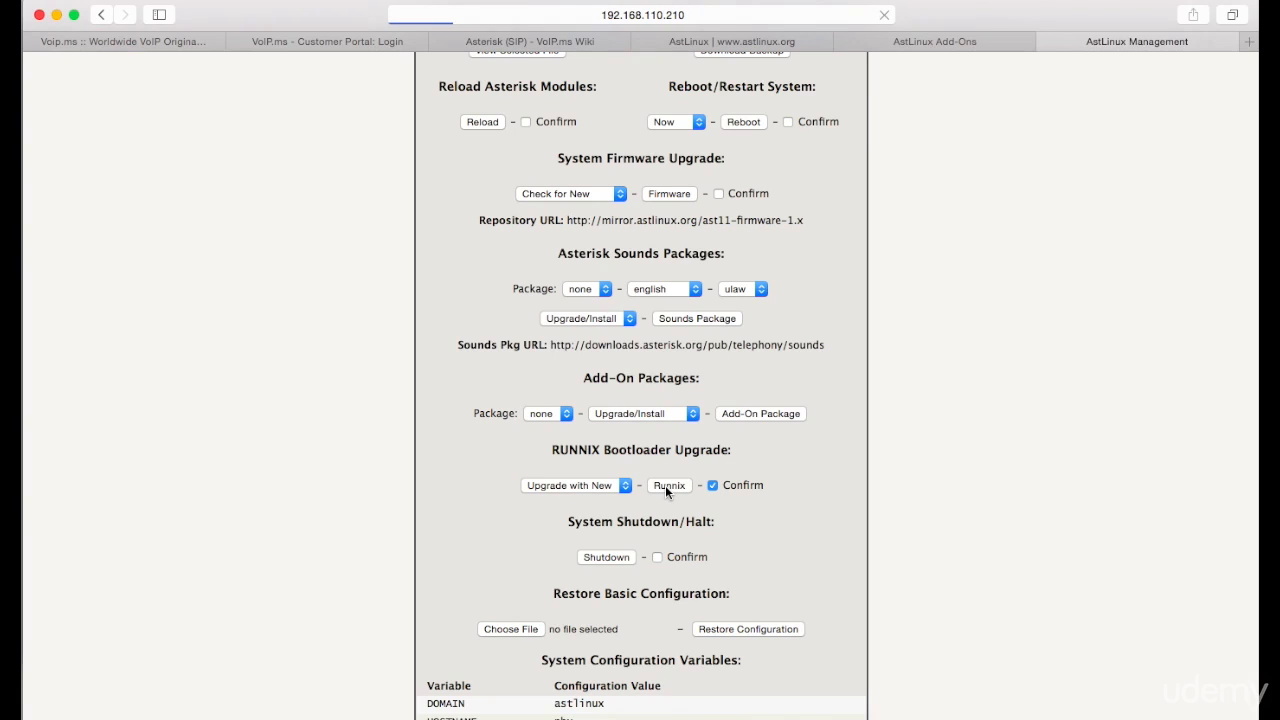
mouse_move(820, 456)
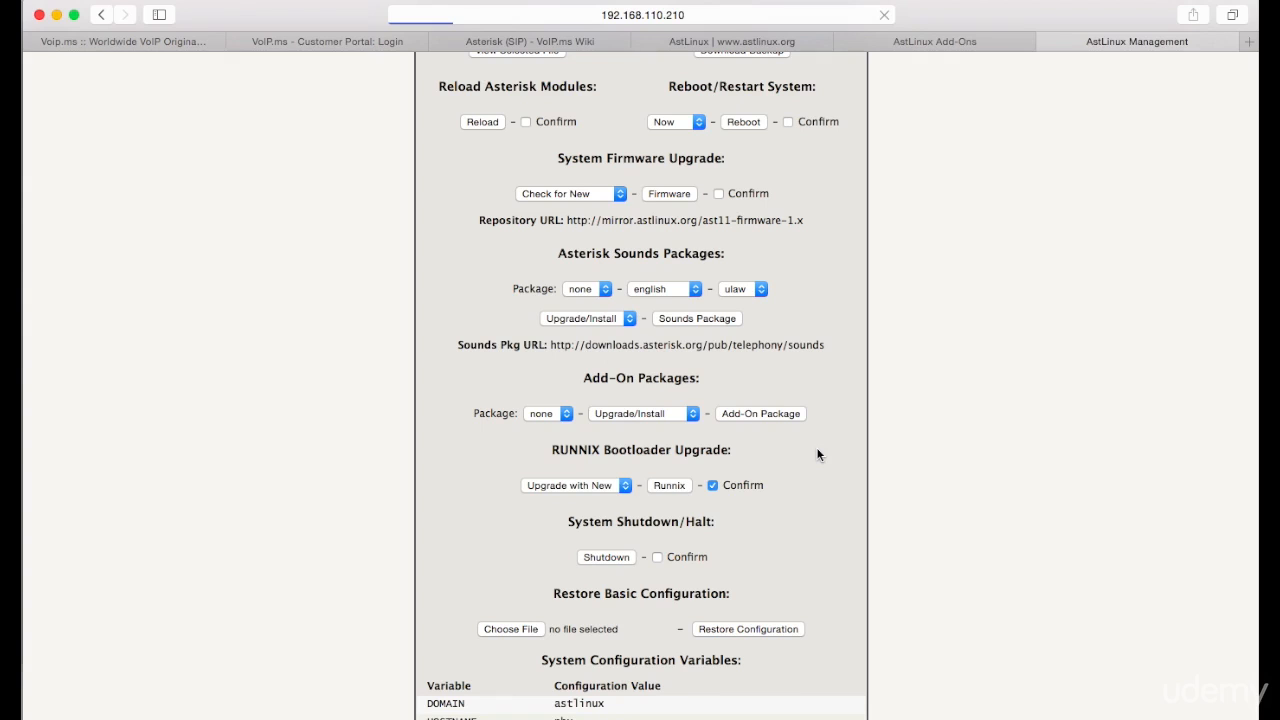